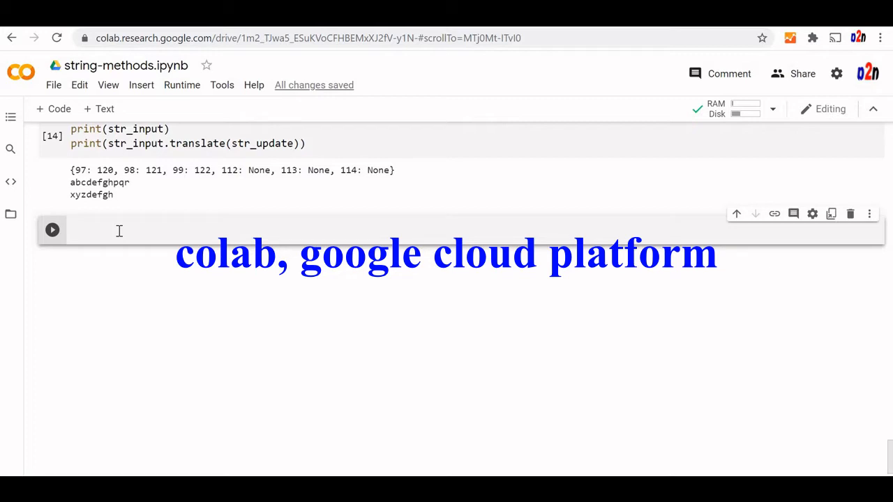
- Write my_str='plus2net' and print(my_str.isalnum()) in the empty cell
text(my_str)
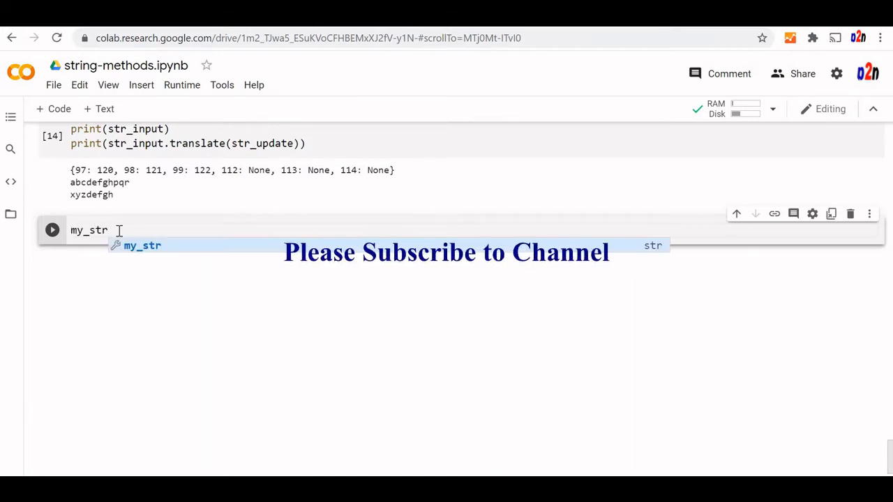
text(=)
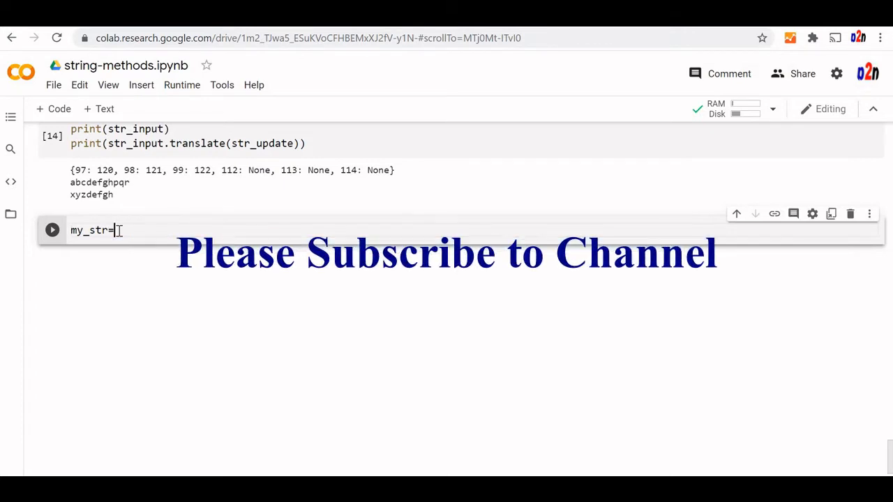
text('plus2ne')
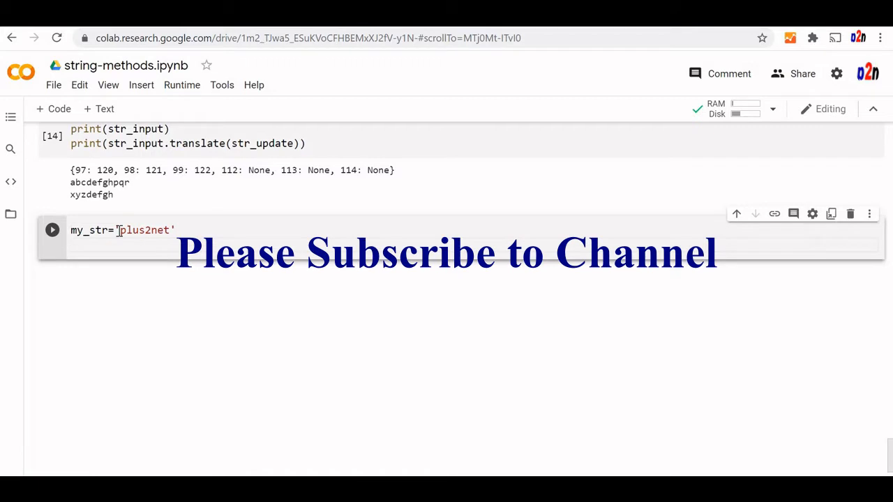
text(print)
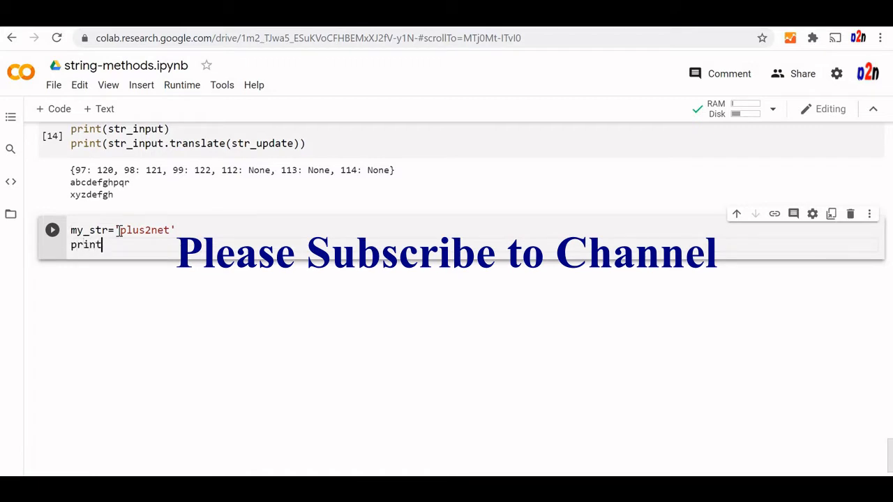
text(())
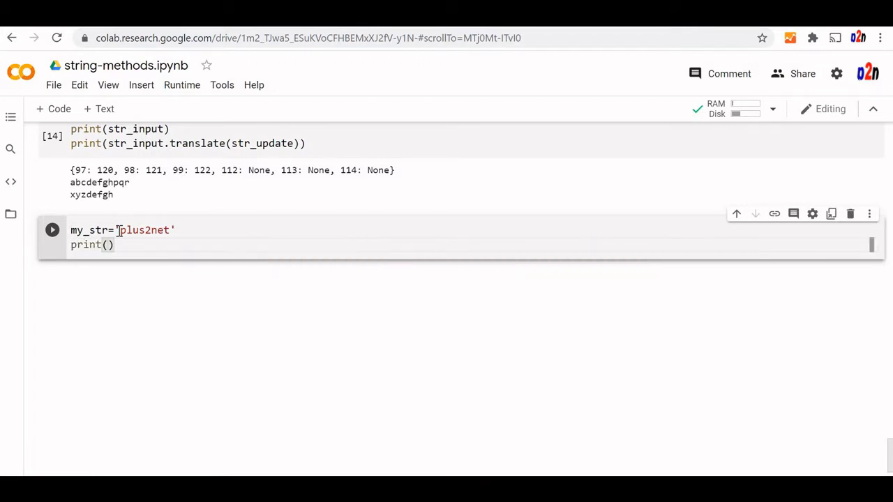
text(my_)
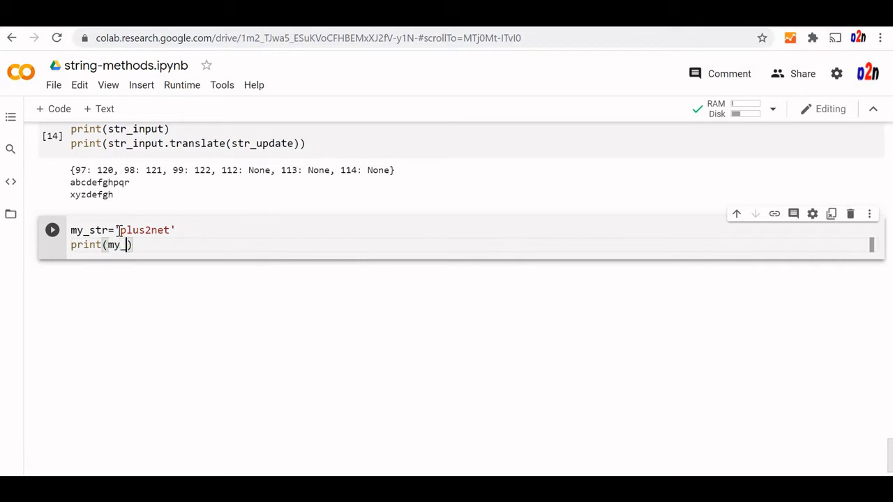
text(str.is)
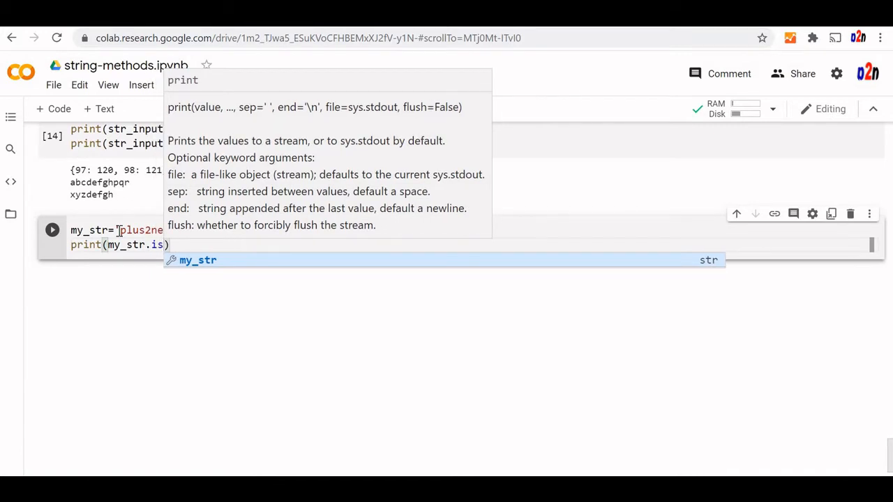
text(alnum()
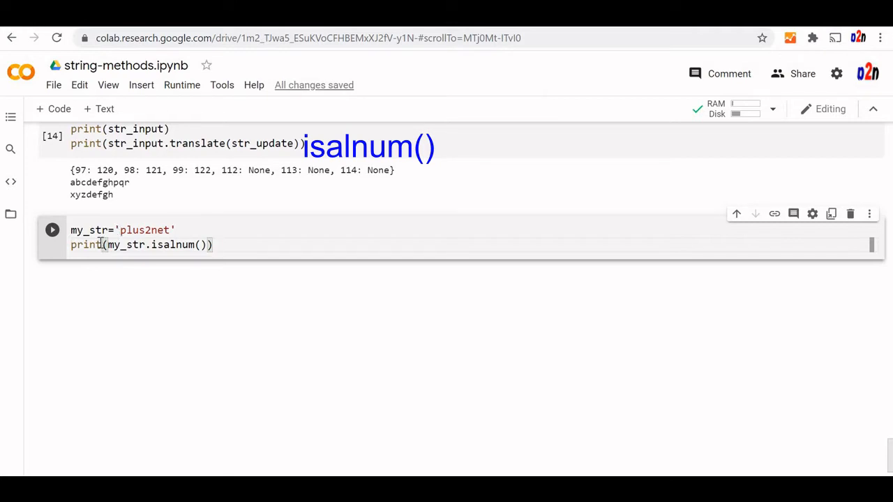
- Run isalnum giving True, then append # to 'plus2net' and rerun for False
click(51, 230)
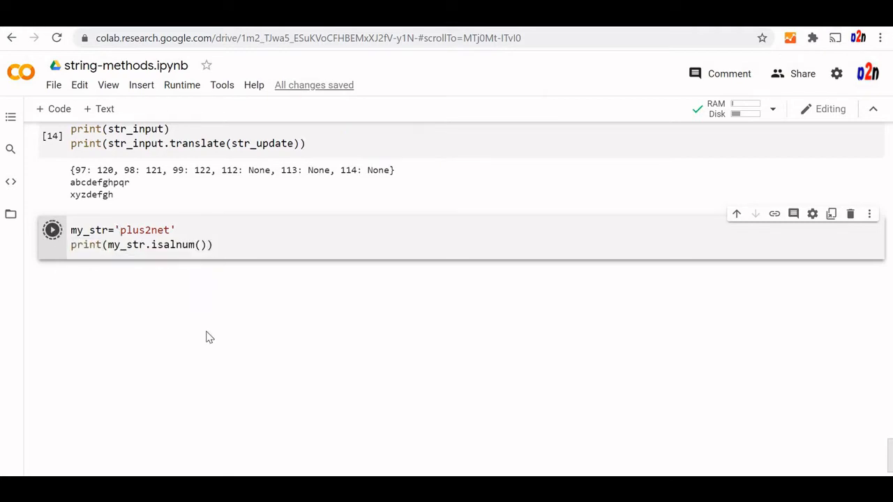
click(52, 229)
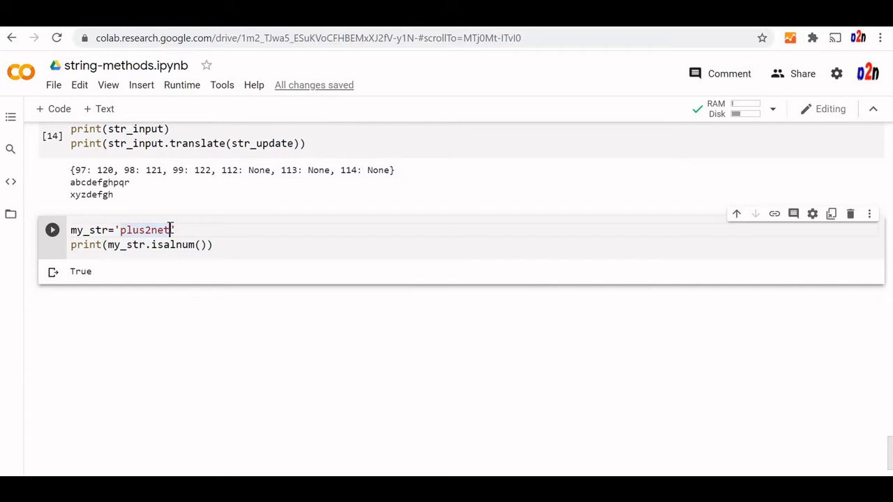
text(#)
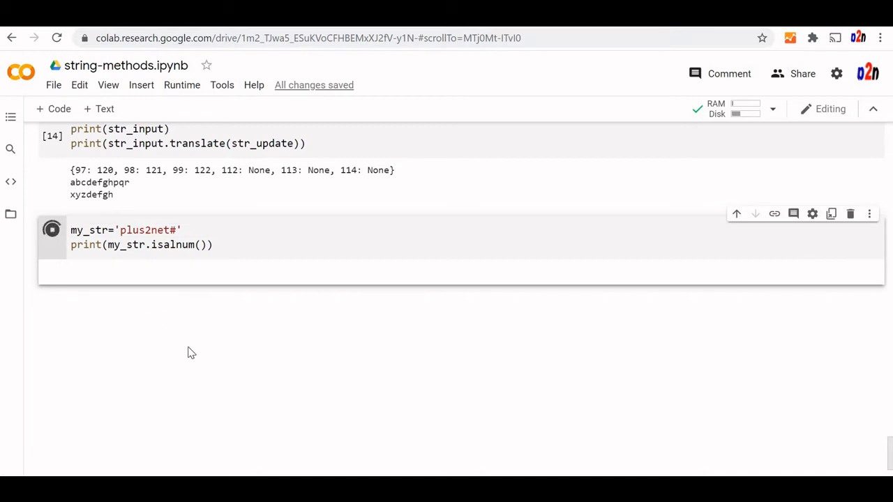
click(51, 230)
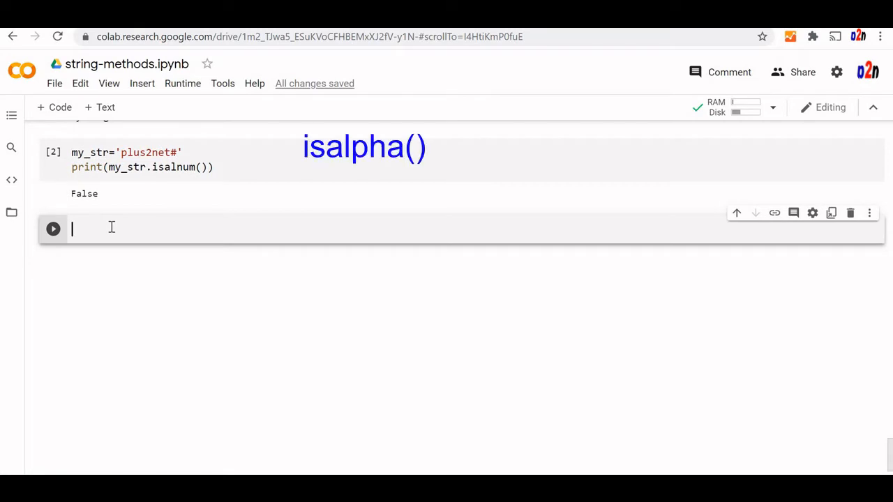
- Write my_str='plus2net' and print(my_str.isalpha()) in the new cell
text(my_str)
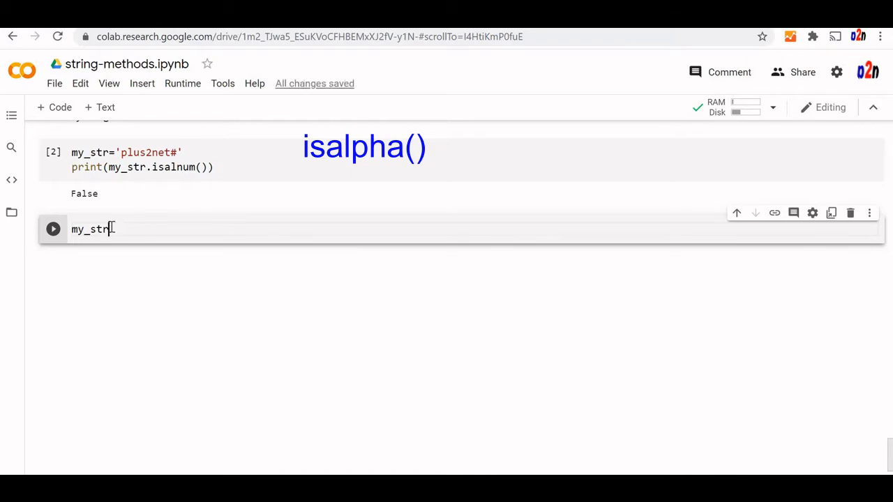
text(='')
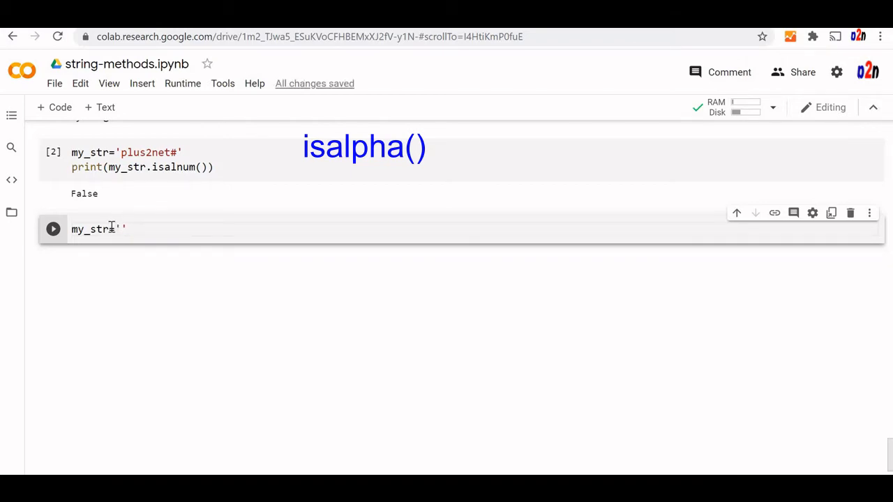
text(plus2)
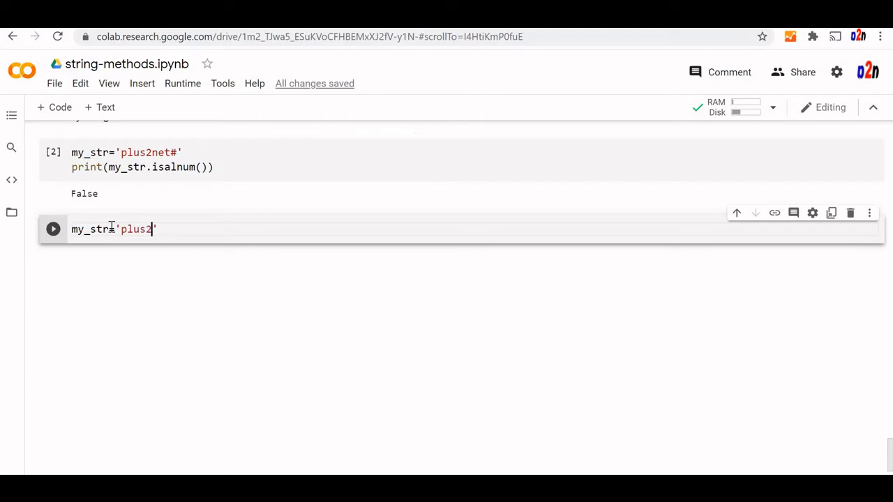
text(net)
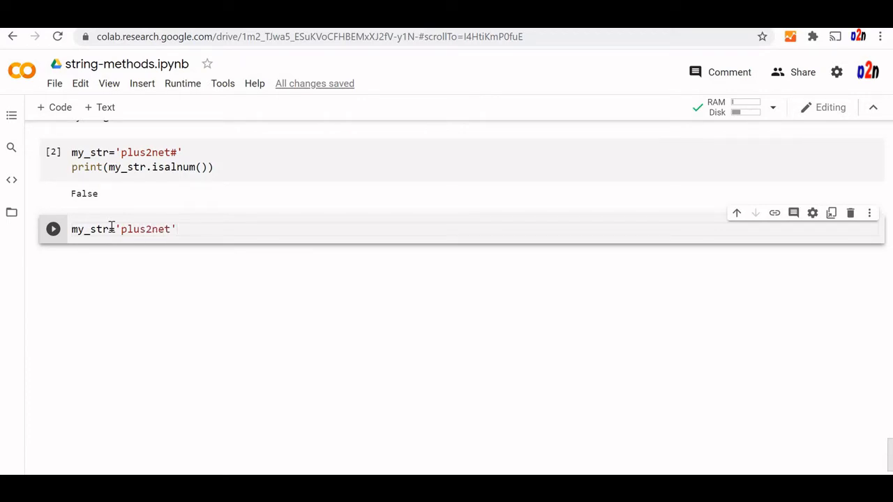
text(print(my_str.)
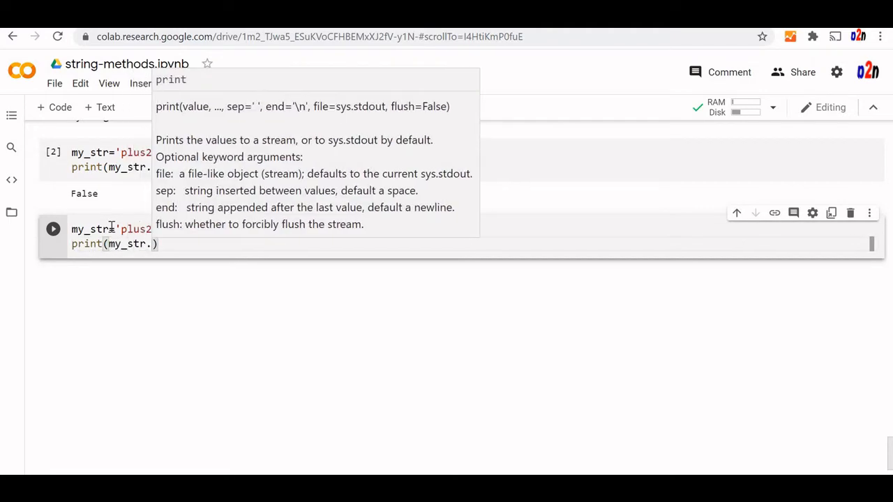
text(isal)
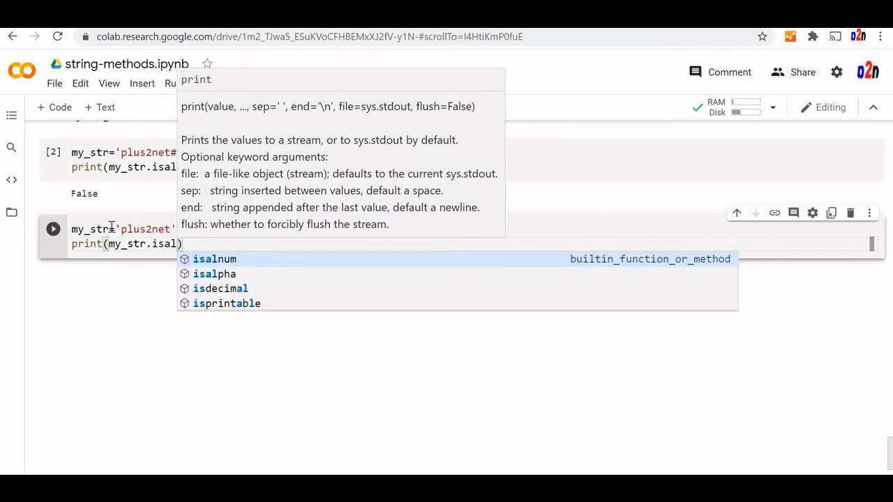
text(p)
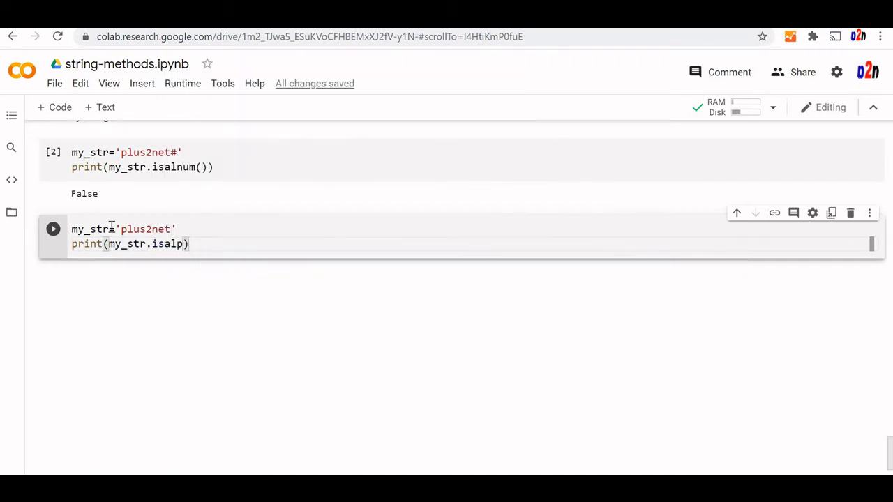
text(ha)
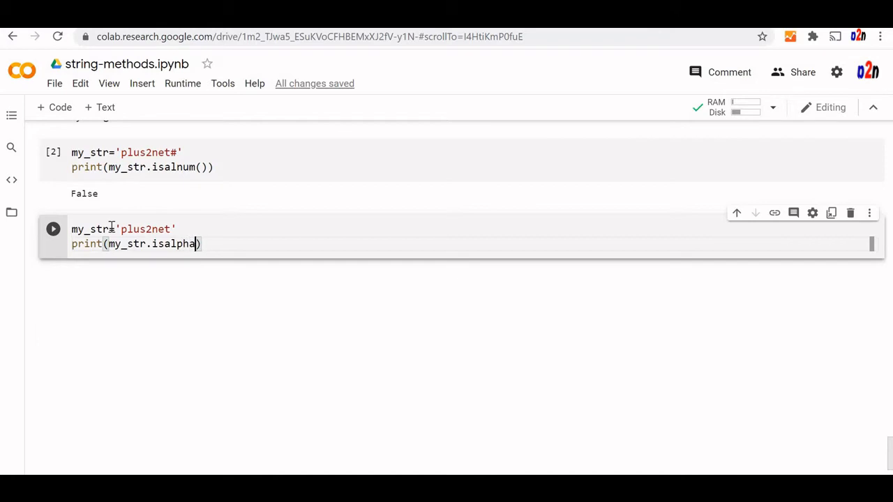
text(())
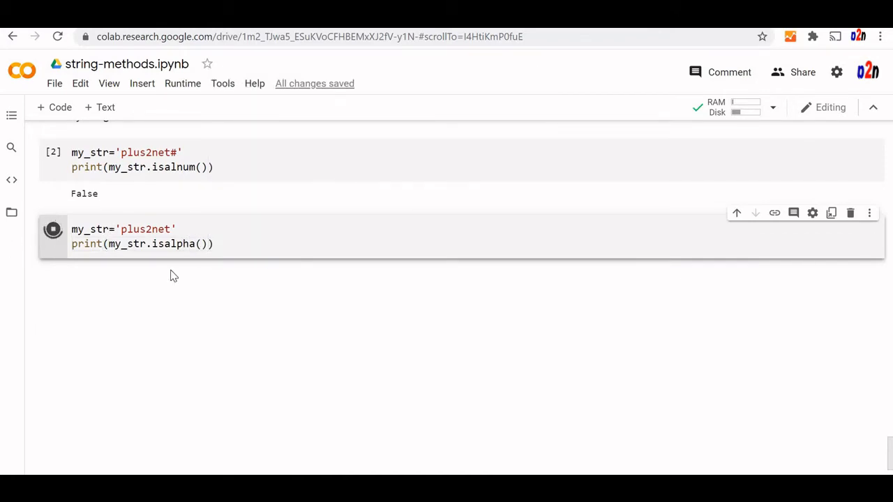
- Run isalpha on 'plus2net', then on 'welcome' so it prints True
click(53, 229)
text(welcom)
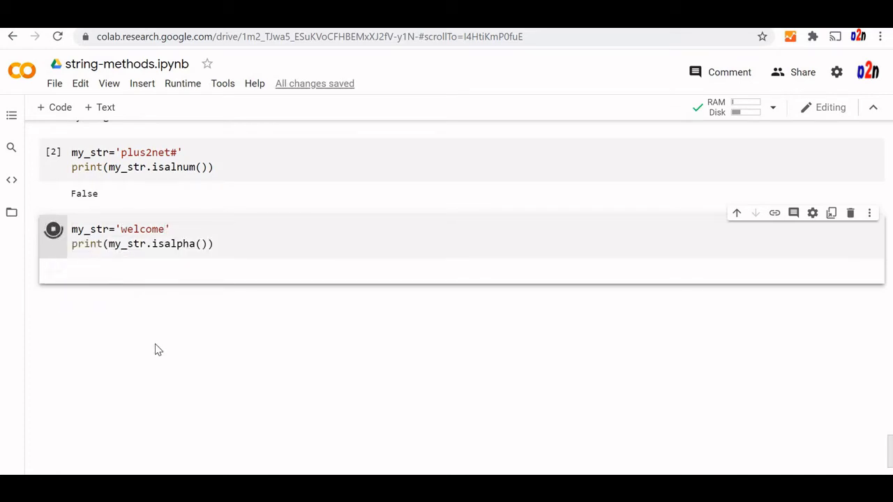
click(53, 229)
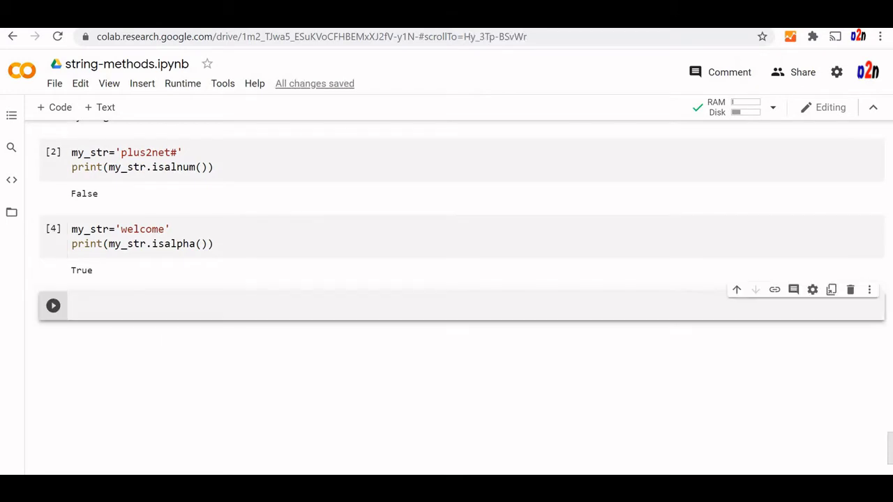
- Write my_str='123' with print lines for my_str.isdigit() and my_str.isdecimal()
click(108, 308)
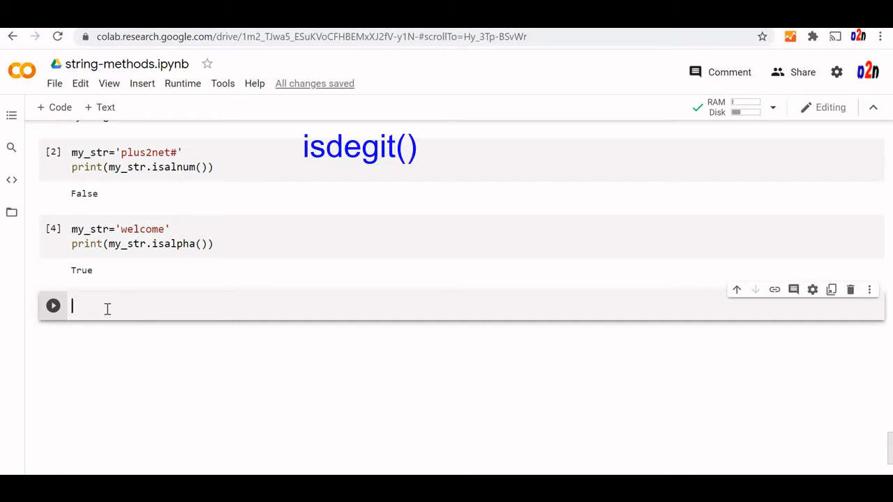
text(my_s)
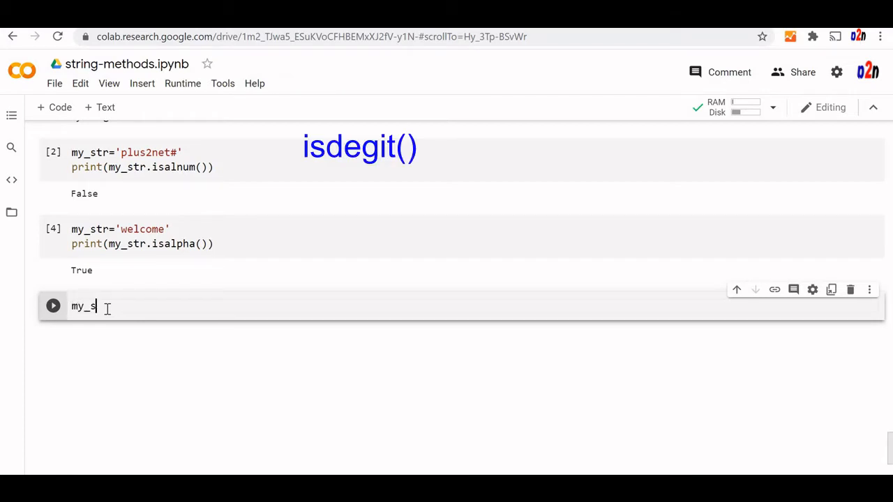
text(tr=')
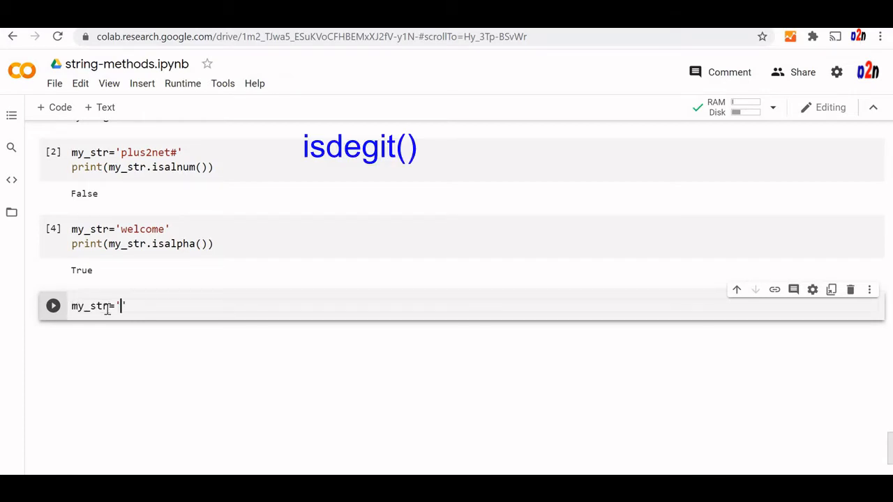
text(123)
text(print()
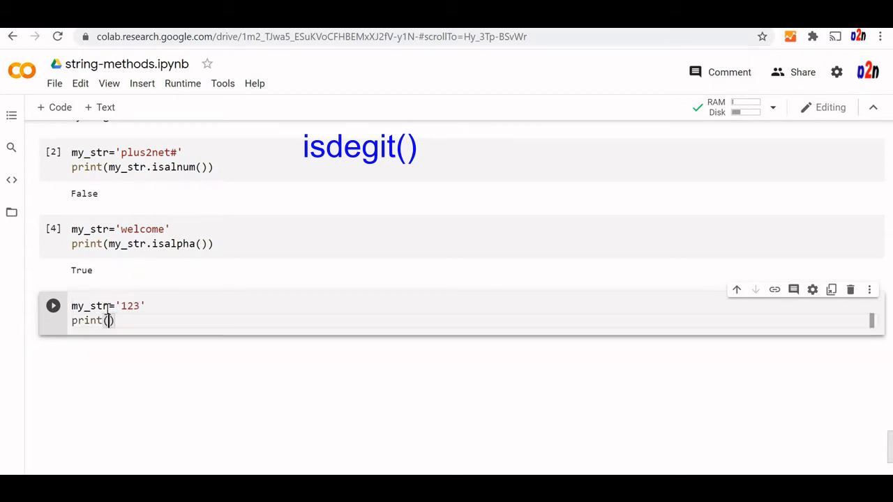
text(my_str.is)
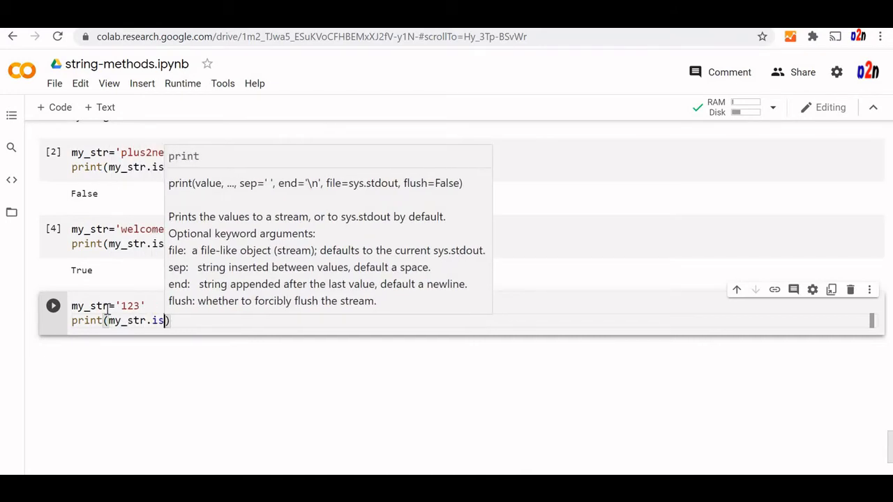
text(digit()
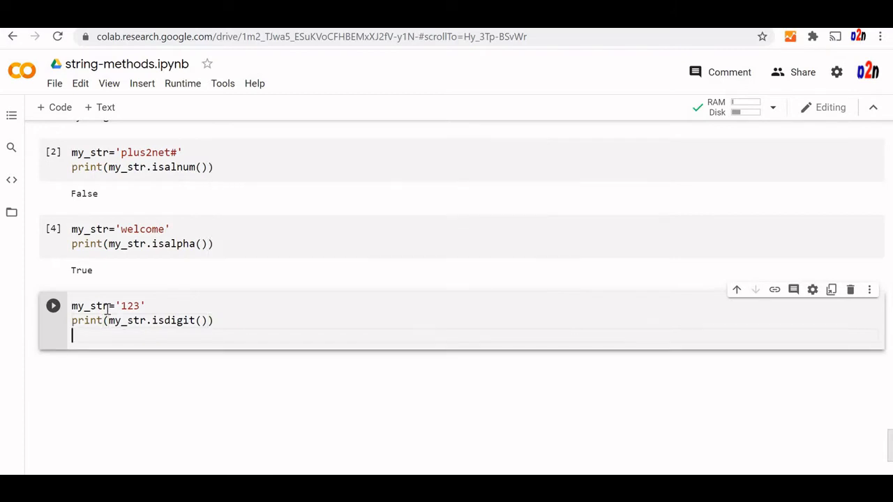
text(print(m)
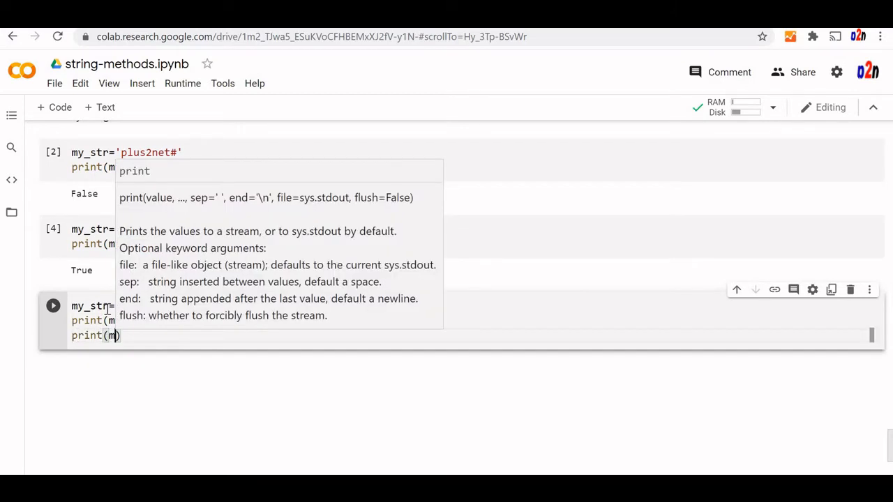
text(y_st)
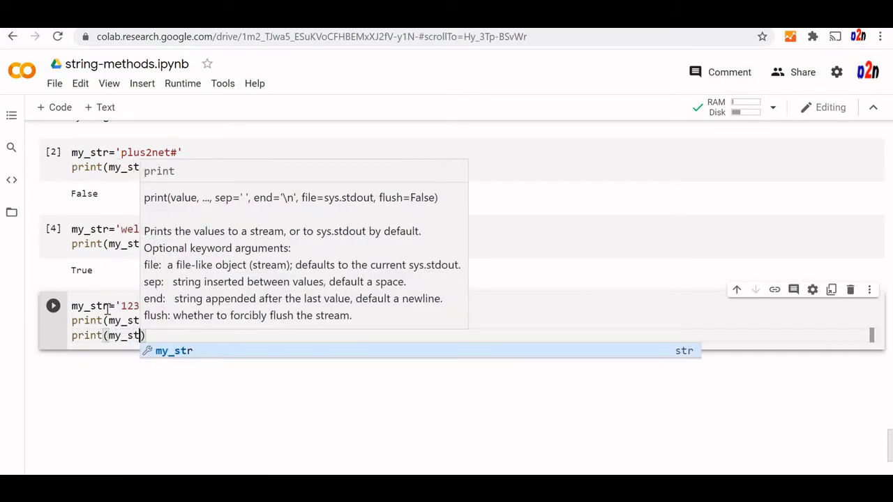
text(.isdecimal()
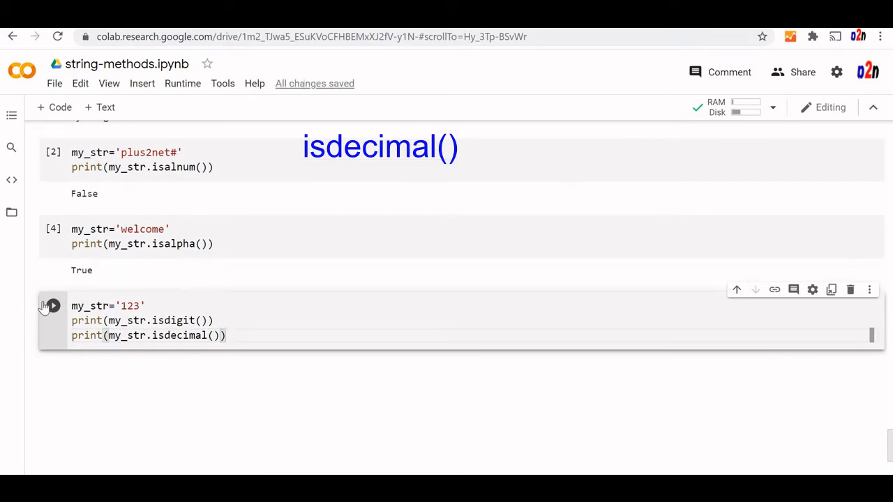
- Run isdigit/isdecimal on '123' (True, True), then '123ad', then change the string to '123.23'
click(53, 306)
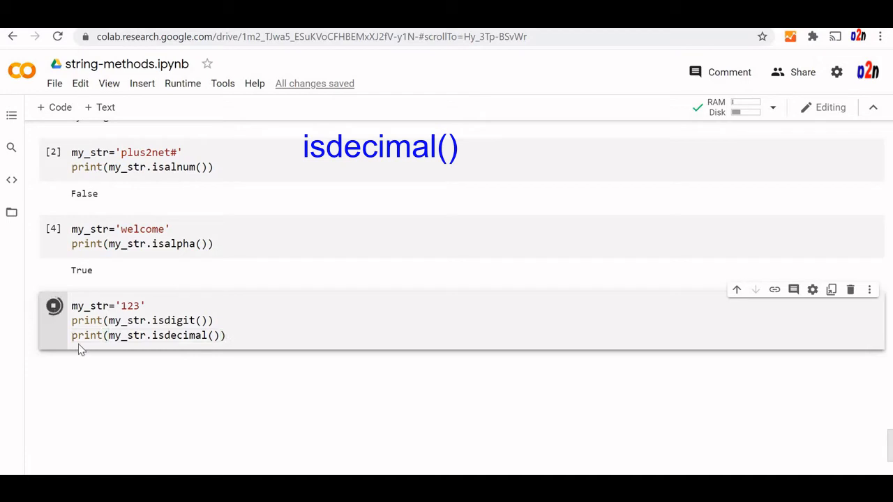
click(54, 305)
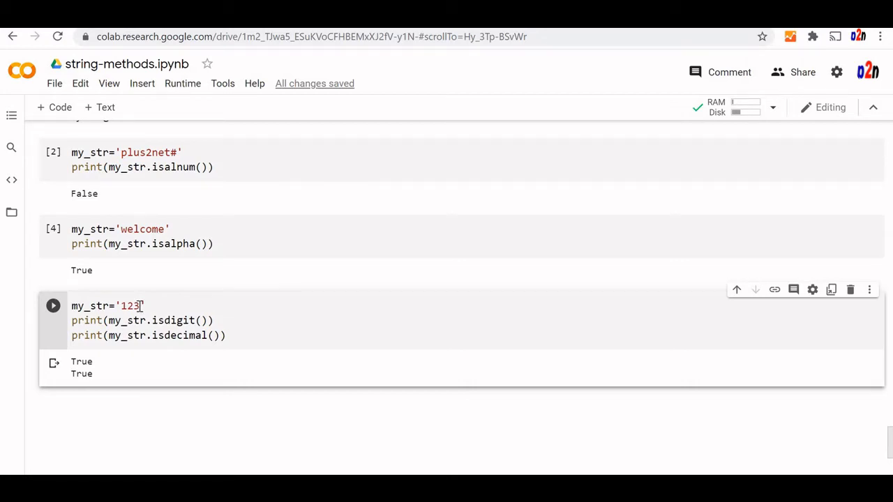
text(a)
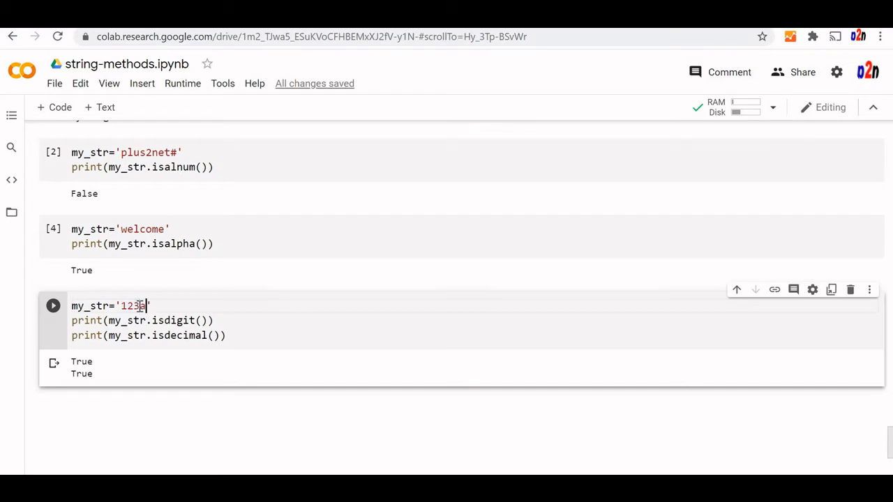
text(d)
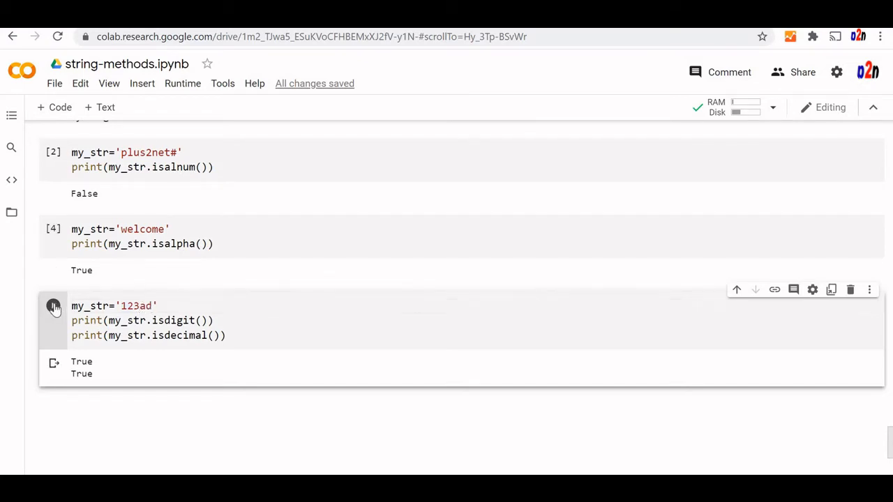
click(53, 306)
text(.)
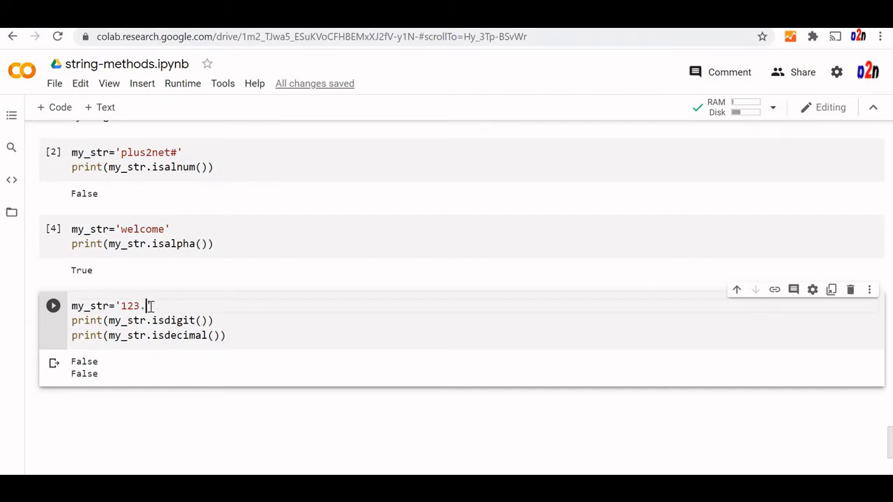
text(23')
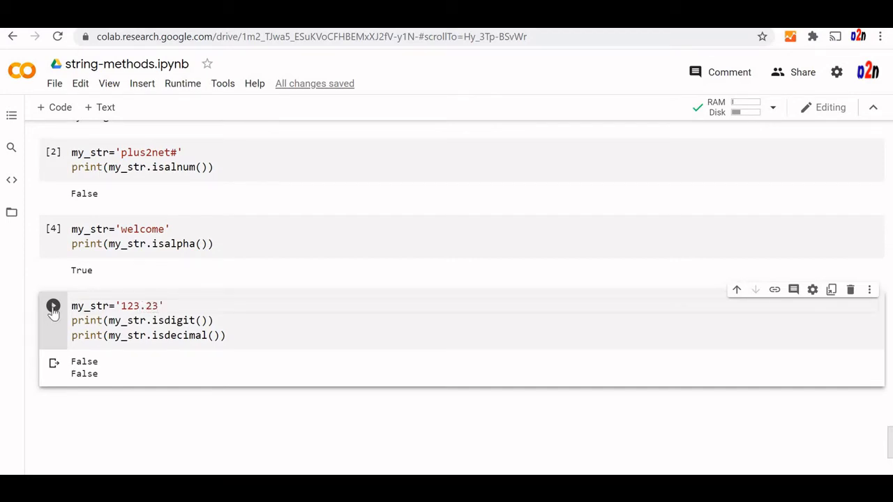
mouse_move(149, 395)
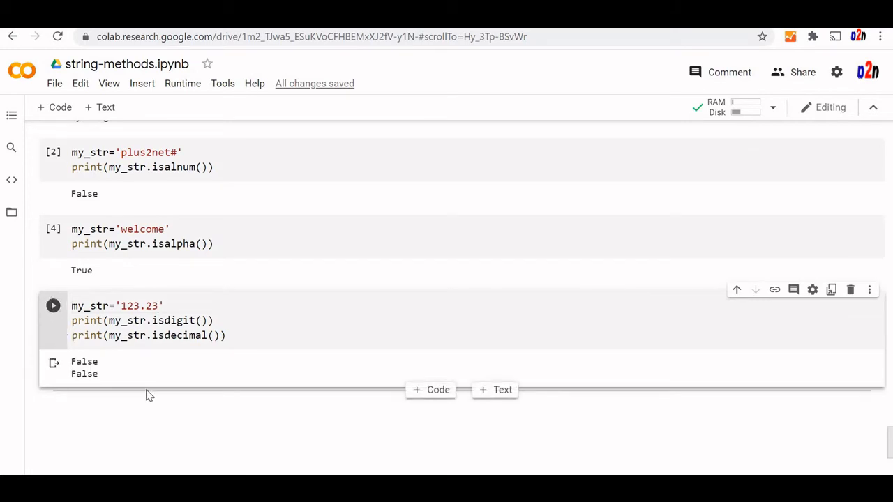
click(174, 306)
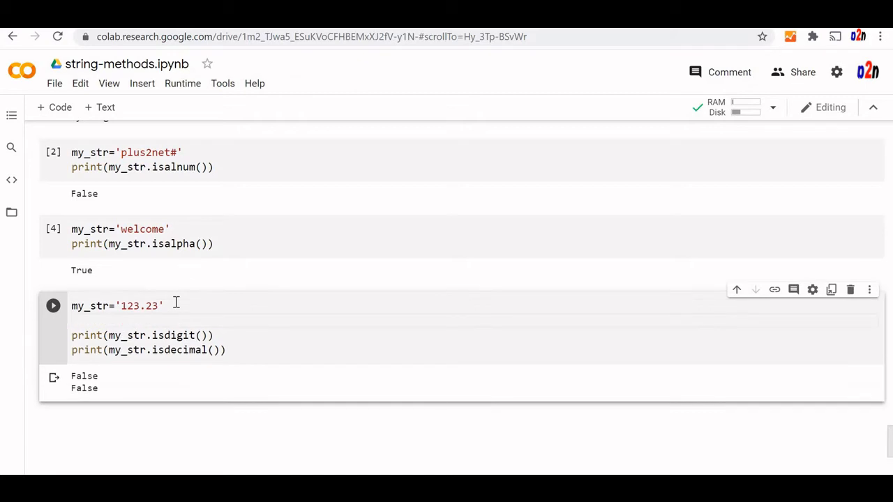
- Set my_str = '2²' and run, giving True for isdigit and False for isdecimal
text(my_str = '2²')
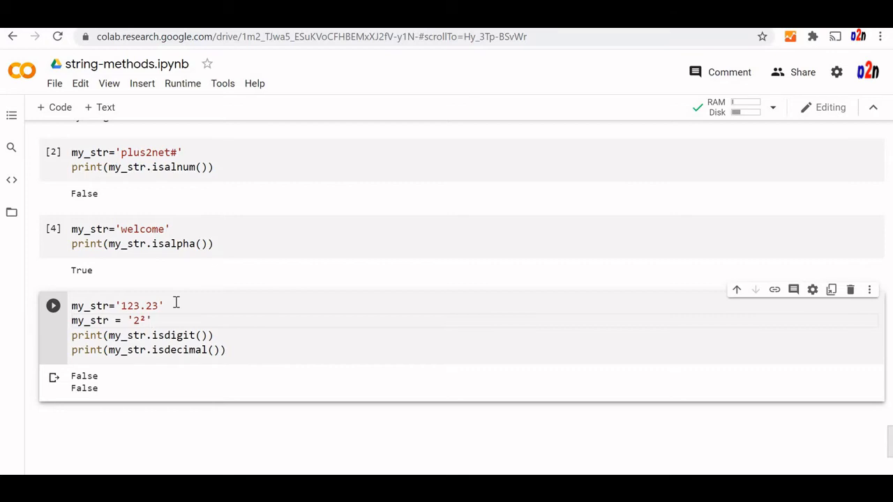
mouse_move(53, 307)
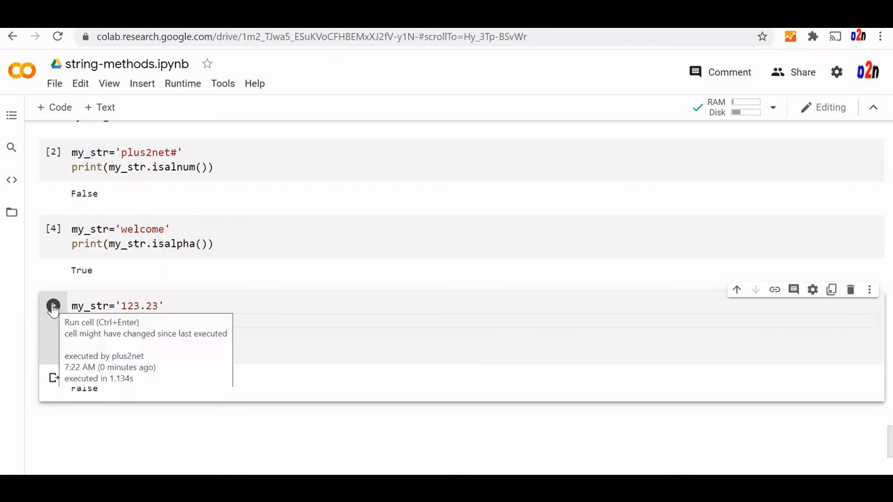
click(53, 308)
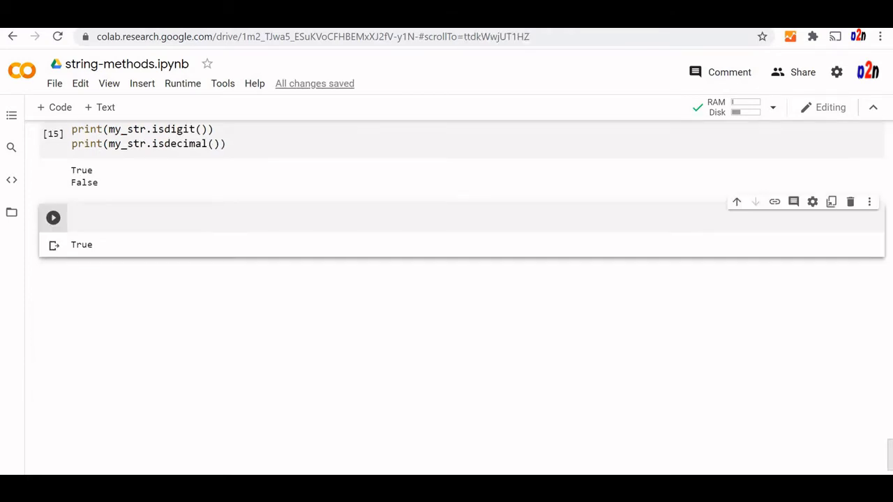
- Write my_str='123' with print(my_str.isnumeric()) and run it for True
click(137, 221)
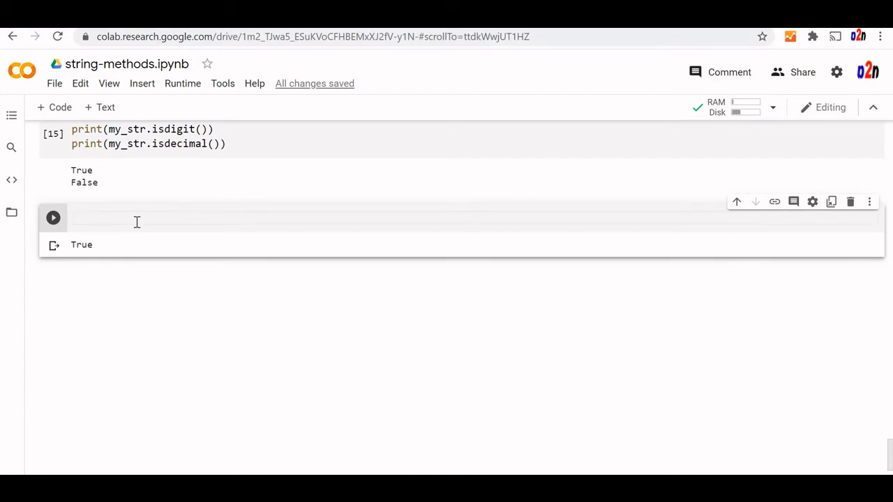
text(m)
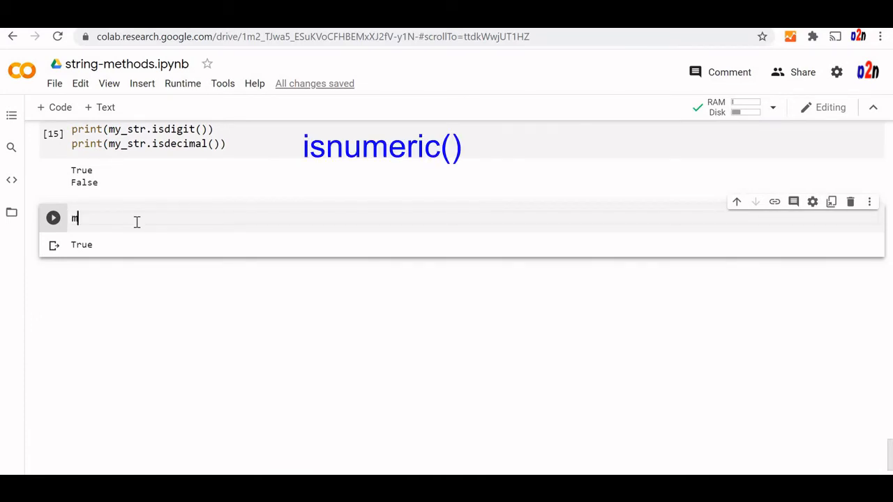
text(y_str)
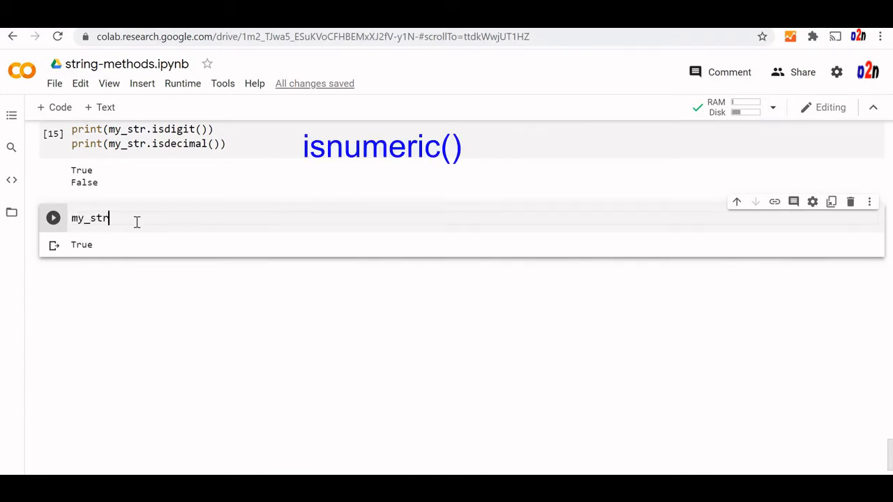
text(='125')
text(print(m)
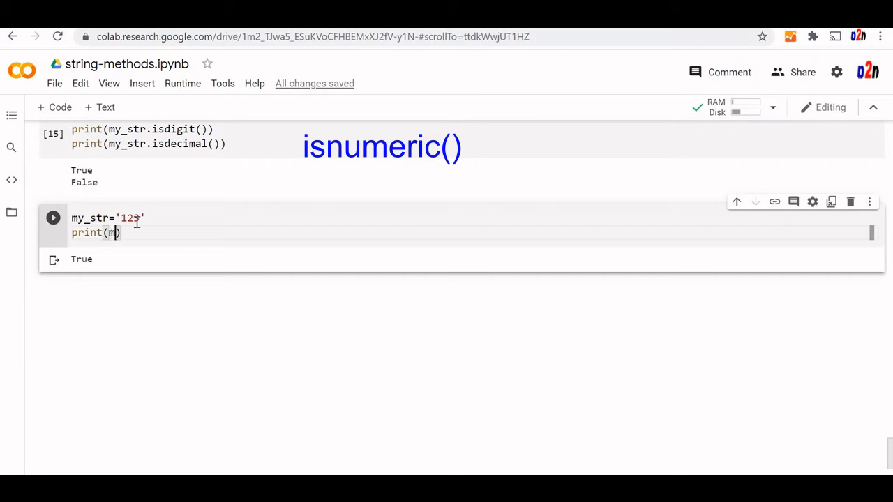
text(my_str.isnumeric()
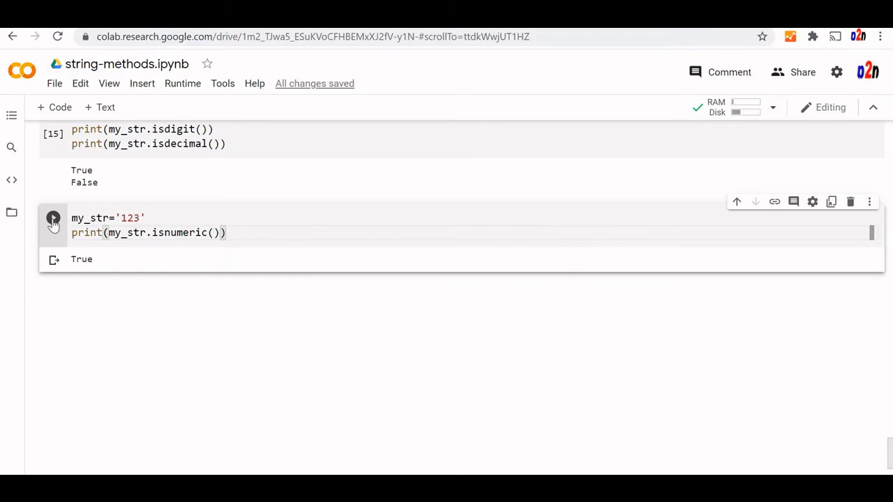
click(52, 219)
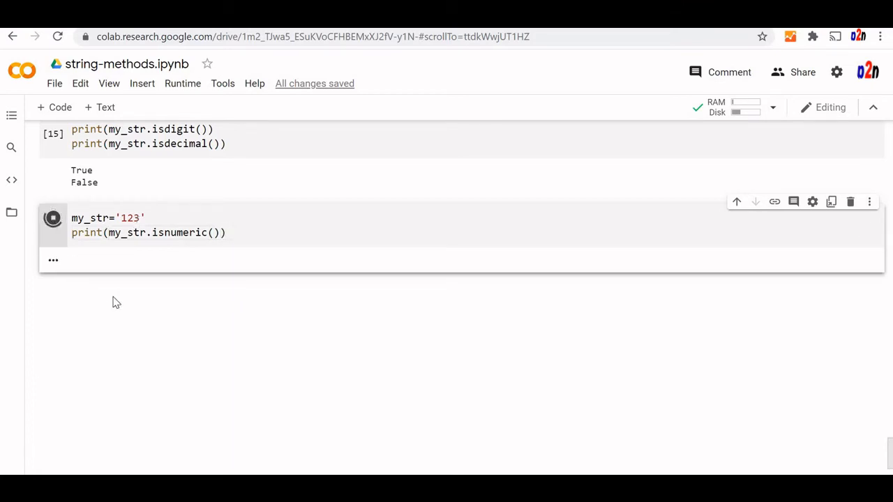
- Rerun isnumeric on '123.23' for False, then change the string to '123as'
click(53, 218)
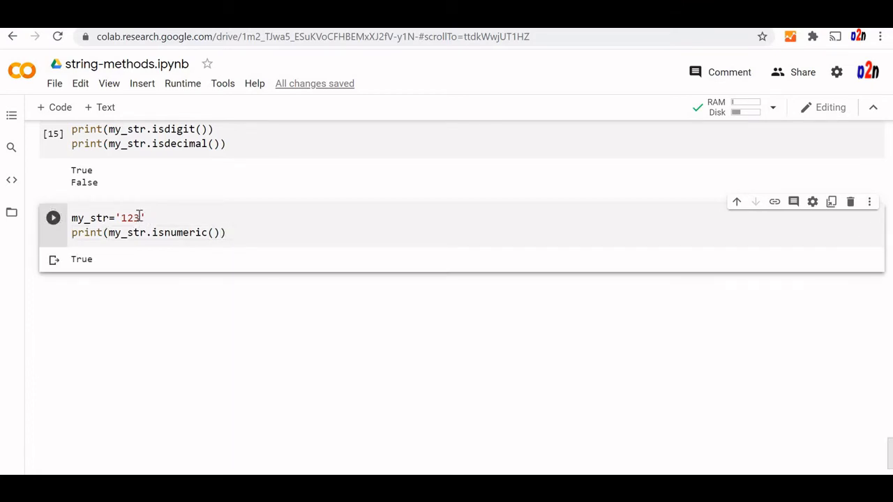
text(.23)
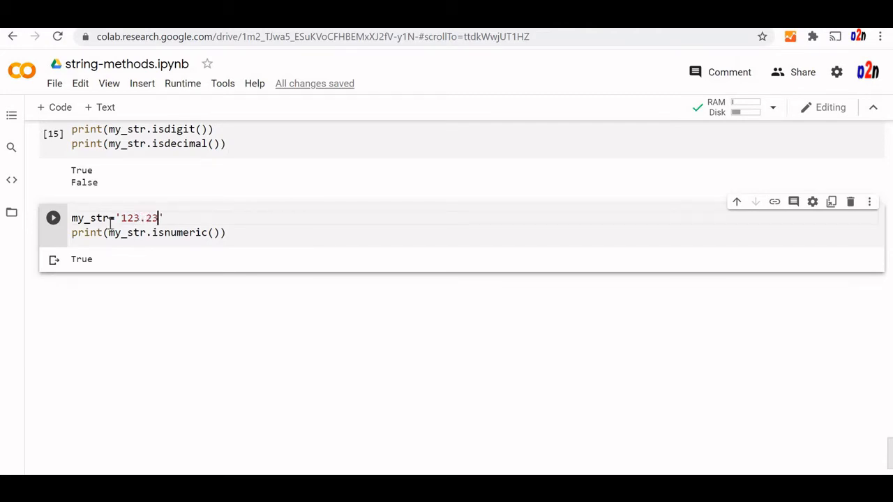
click(53, 218)
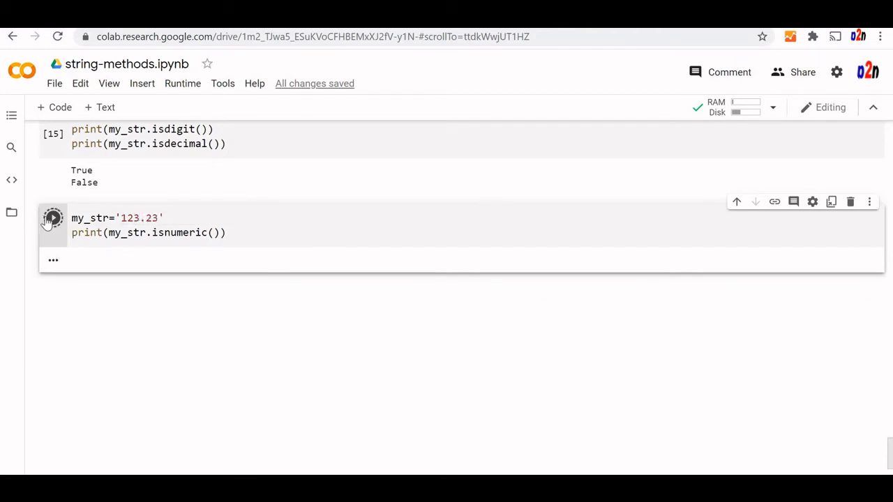
click(53, 218)
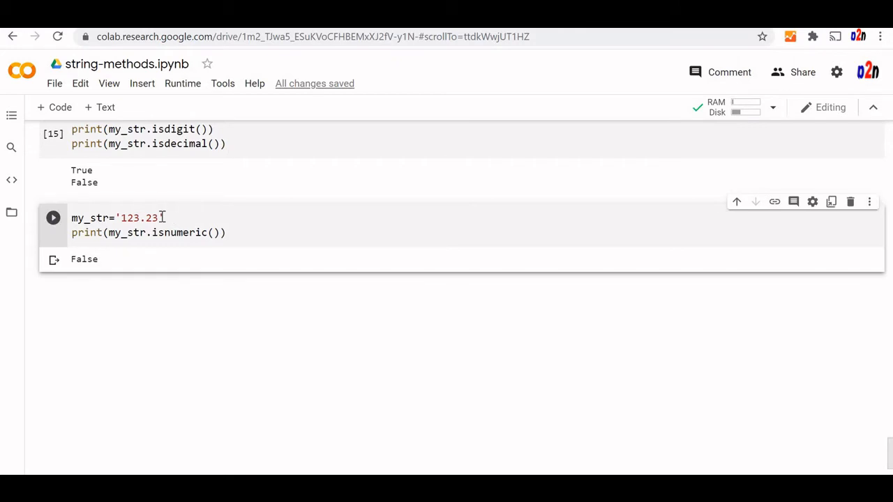
key(BackSpace)
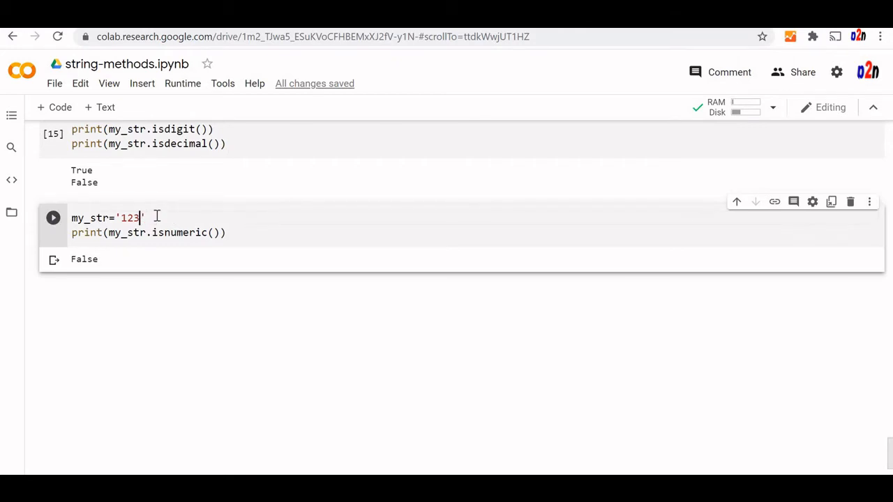
text(as)
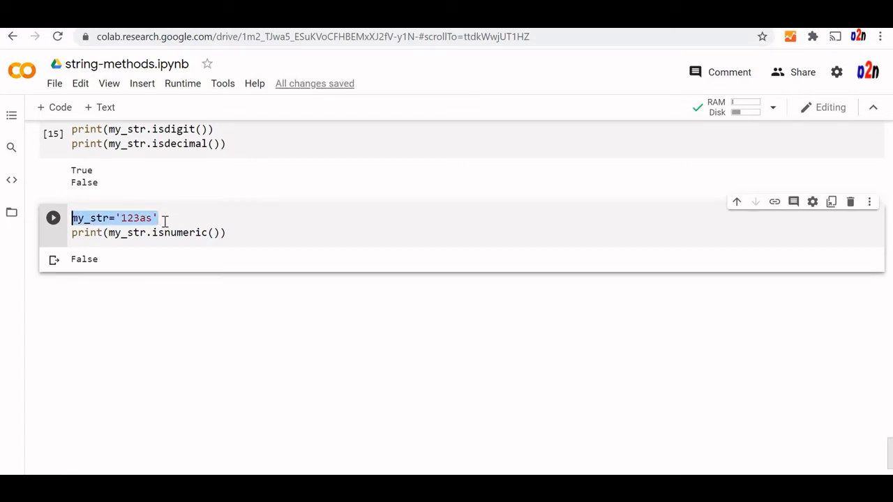
- Test Chinese numerals 一千二百三十四, adding print(my_str.isdigit()) so the cell prints True, False
text(一千二百三十四)
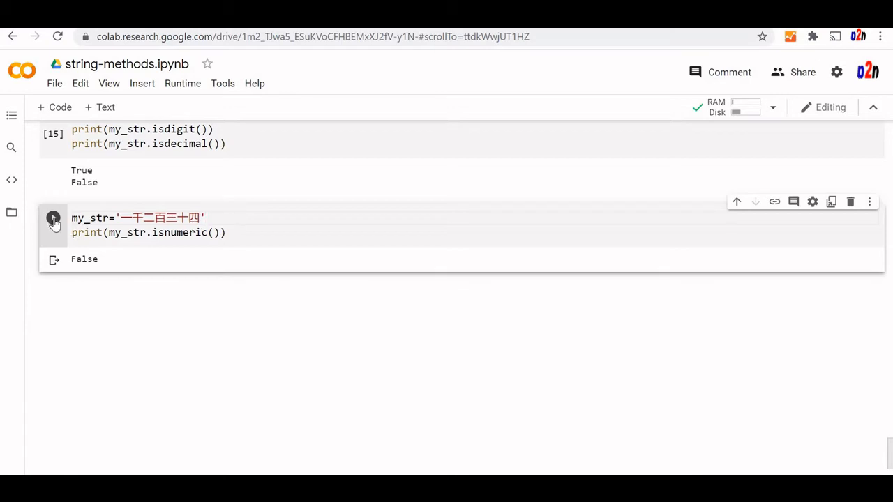
click(53, 217)
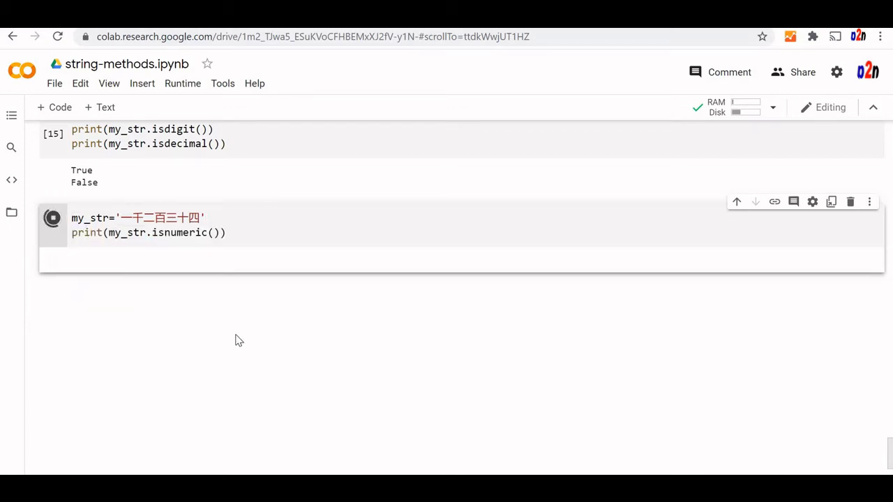
click(53, 217)
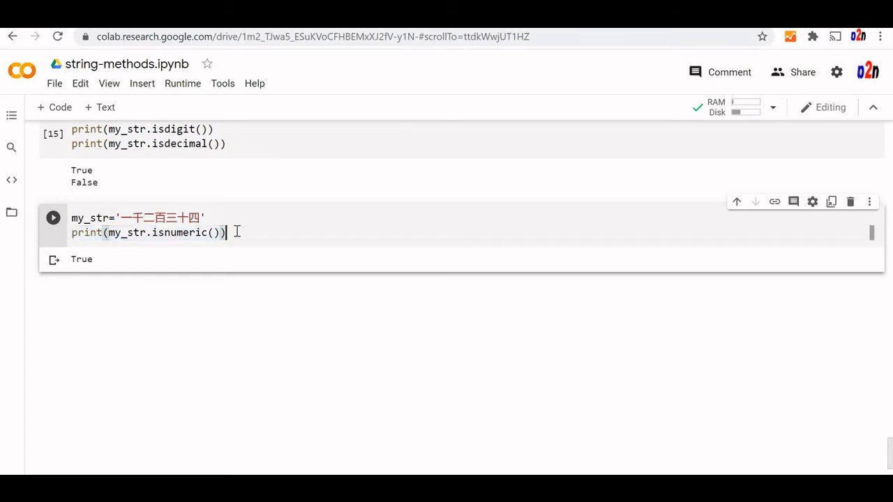
text(print)
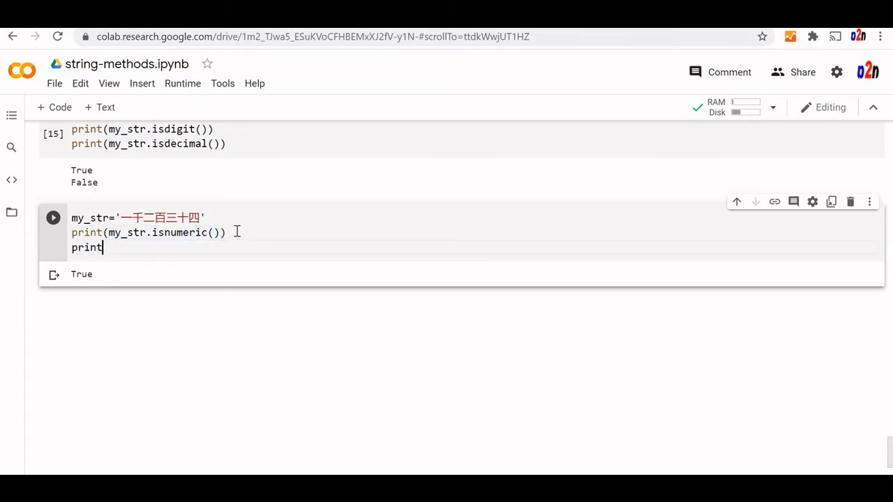
text((my_str))
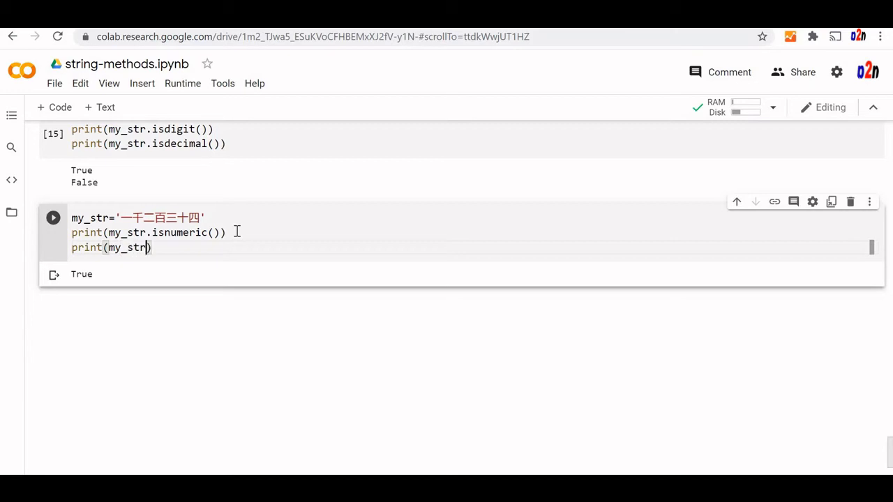
text(.isdigit()
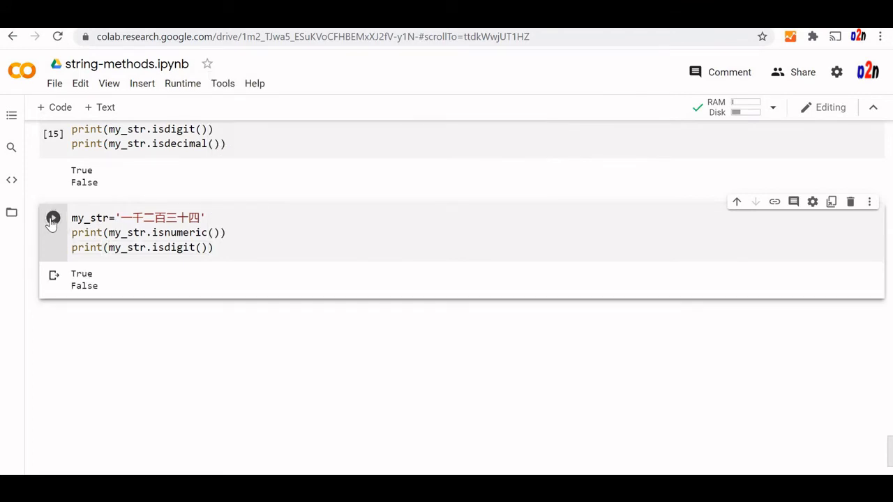
click(52, 218)
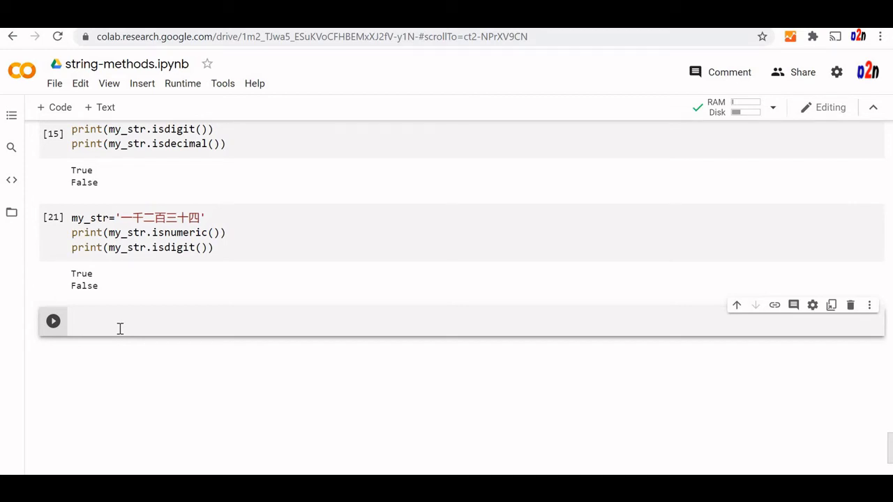
- Write my_str='1abcx' with print(my_str.isidentifier()) in the new cell
text(my_str=)
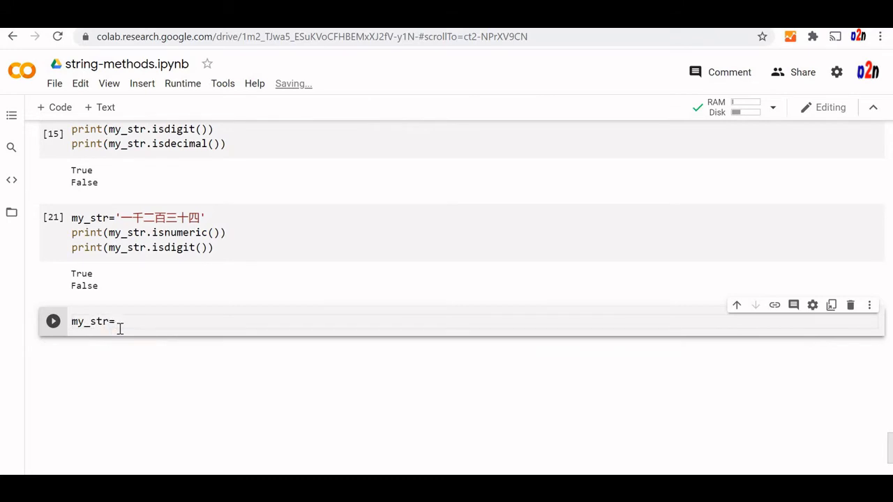
text(')
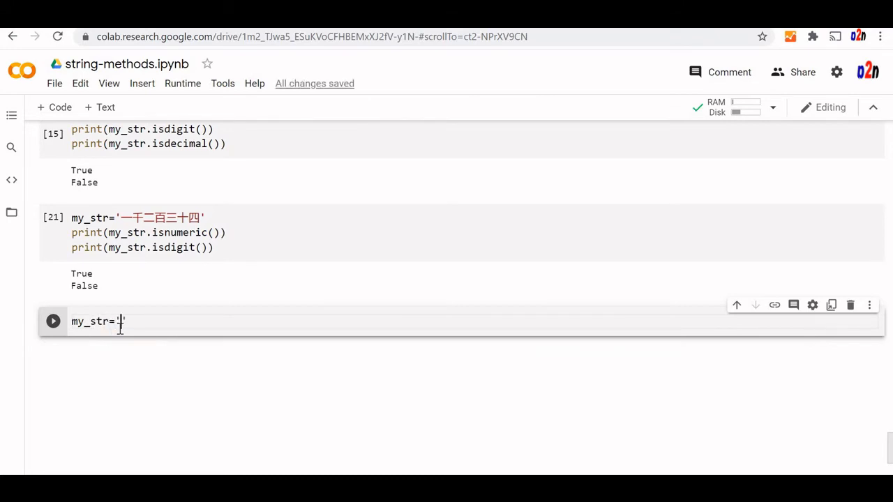
text(1)
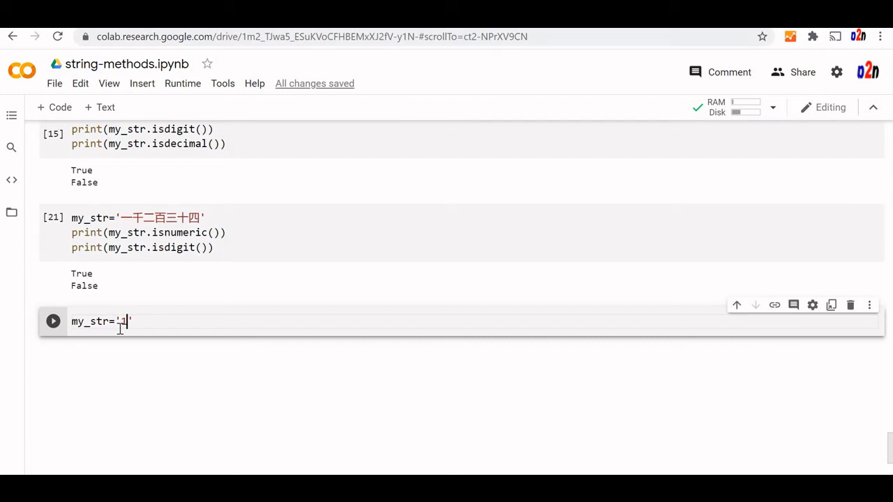
text(abc)
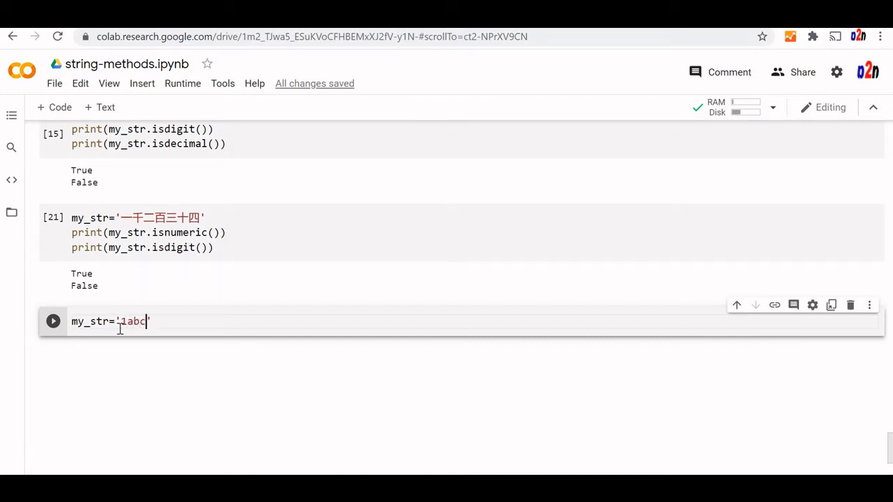
text(x)
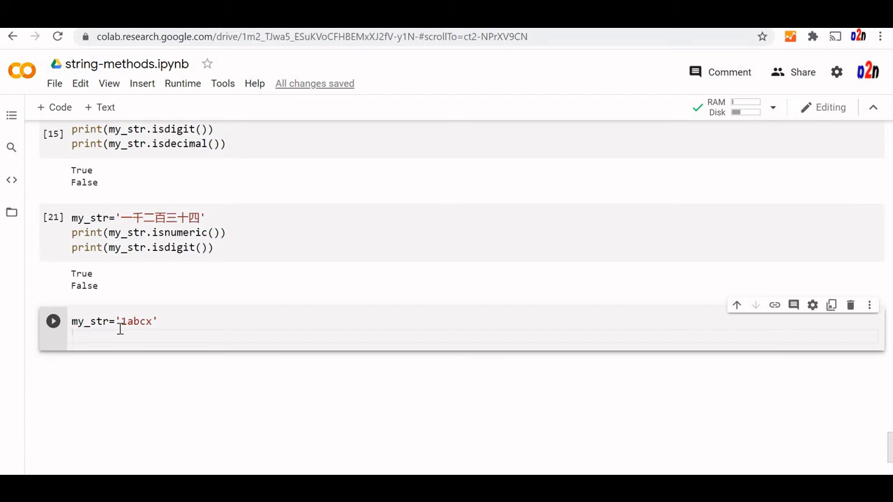
text(print)
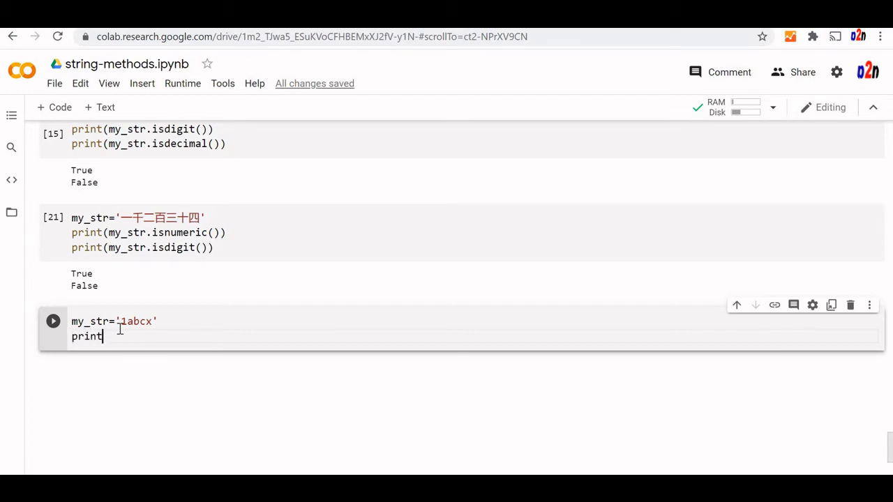
text(()
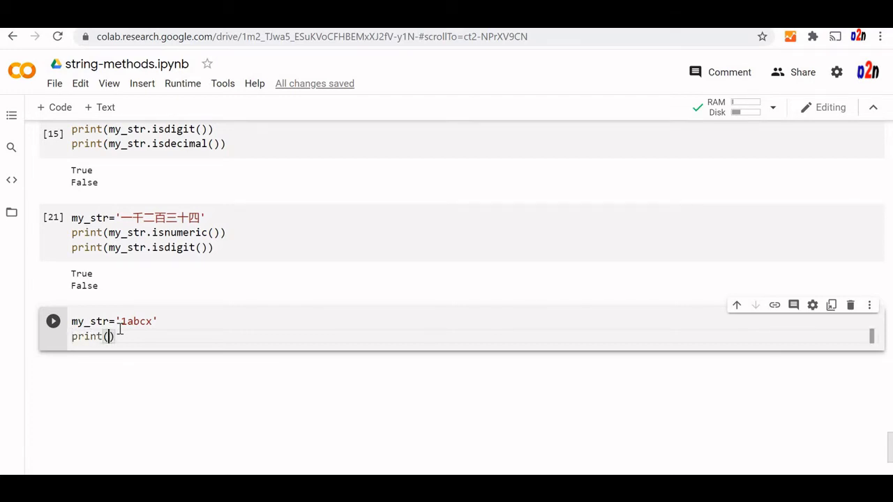
text(my_str.)
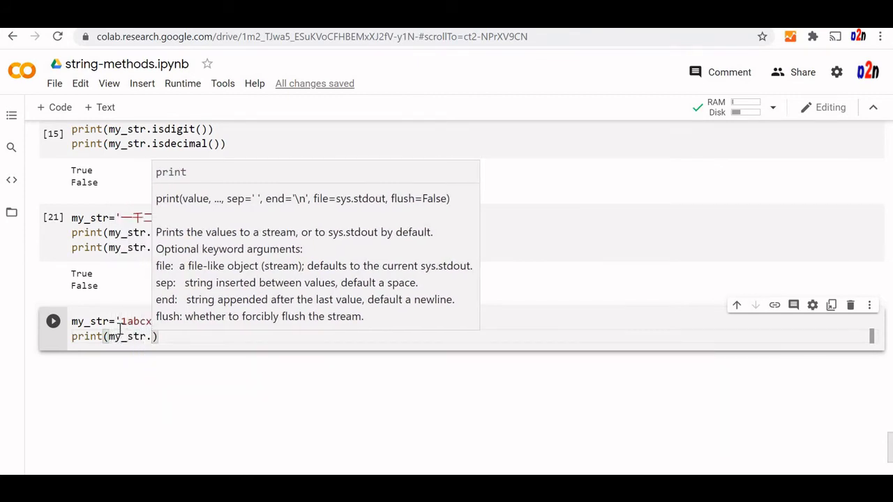
text(isidentifier()
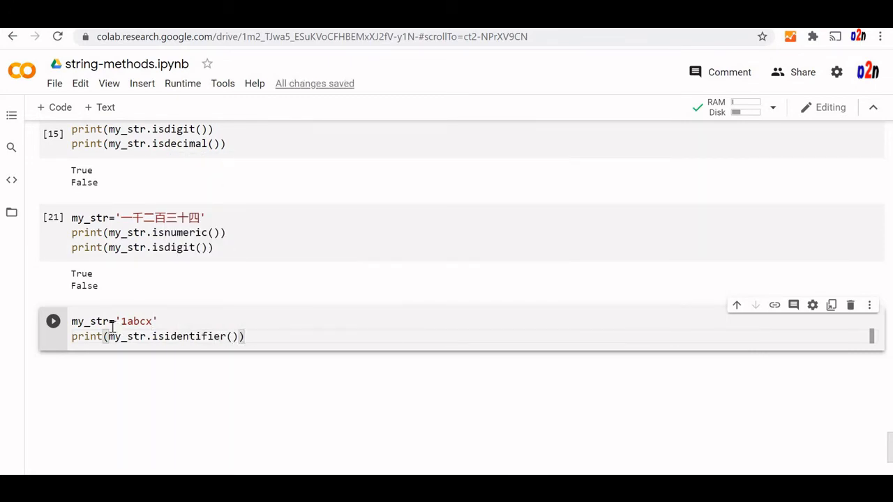
- Run isidentifier on '1abcx' (False), 'abcx' (True) and 'abc#x' (False)
click(53, 320)
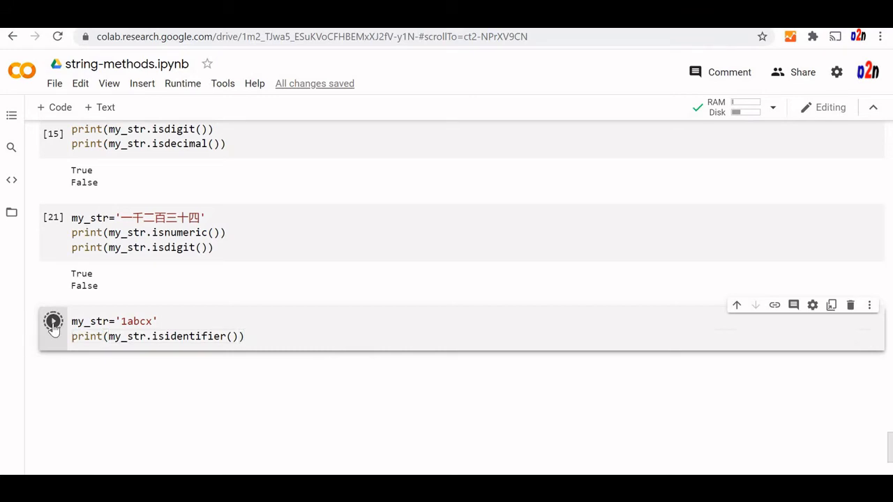
click(53, 321)
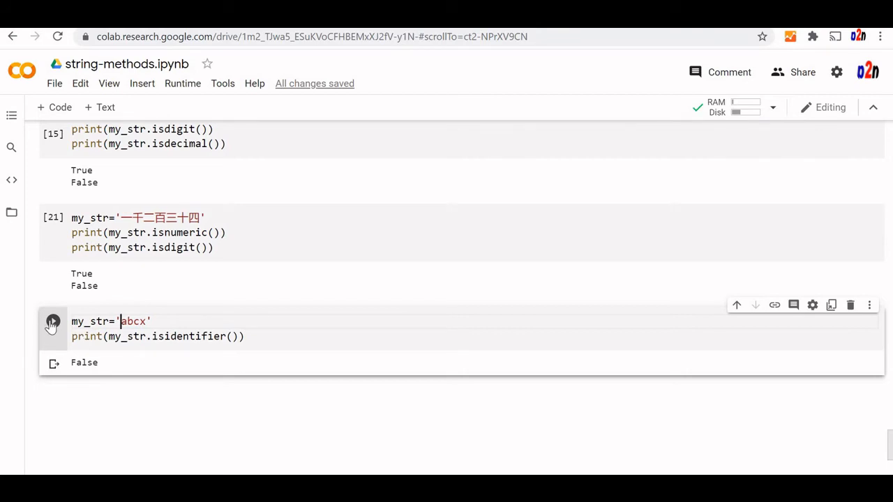
click(53, 322)
text(#)
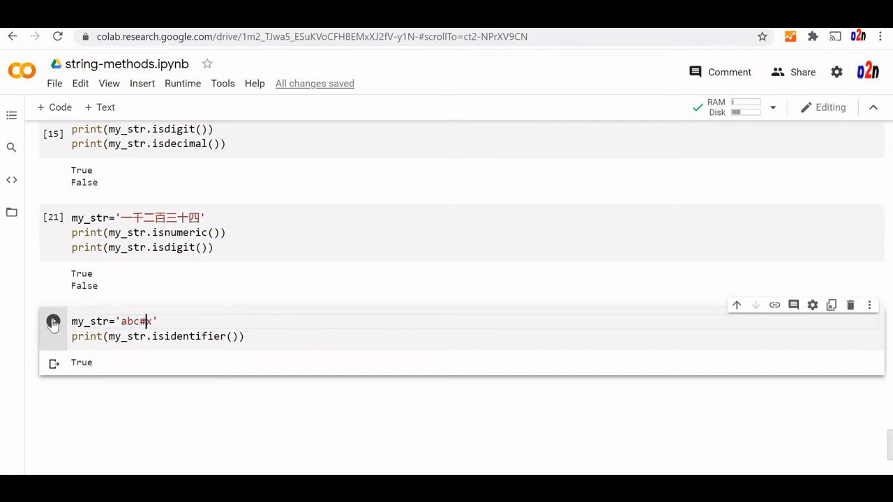
click(53, 322)
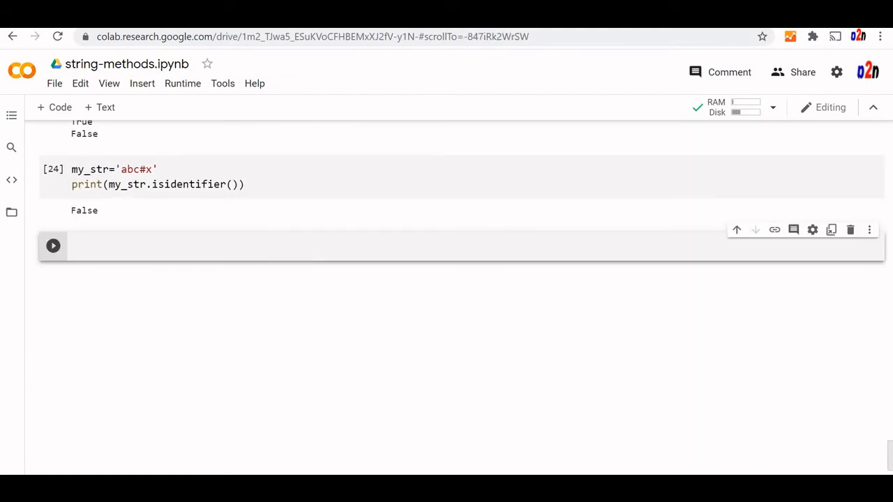
- Write my_str='asdch' with print(my_str.islower()) and run it on asdch and asdch12
text(m)
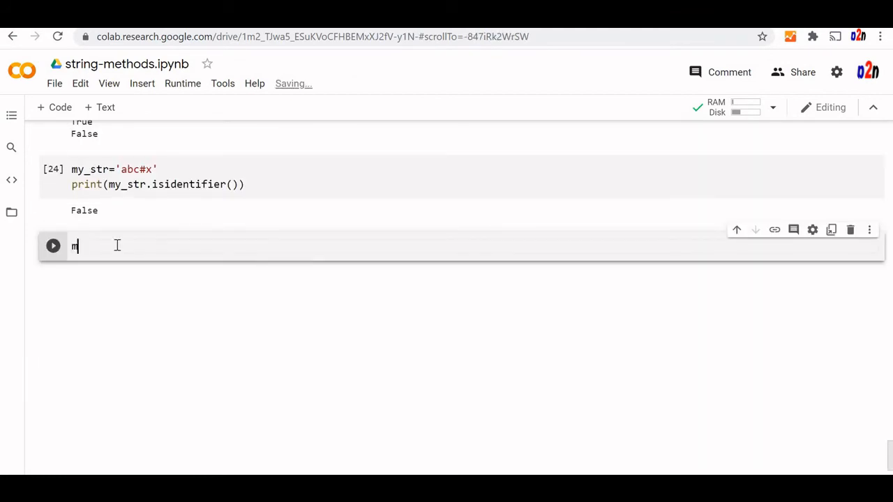
text(y_str)
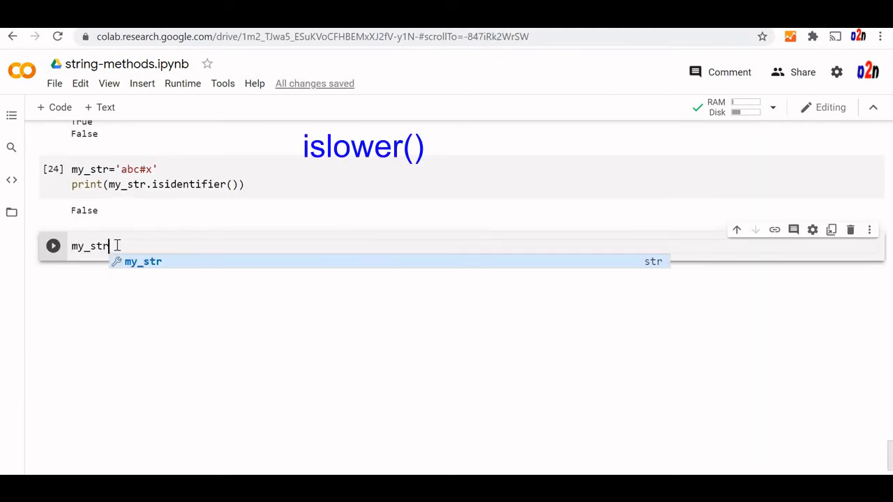
text(=')
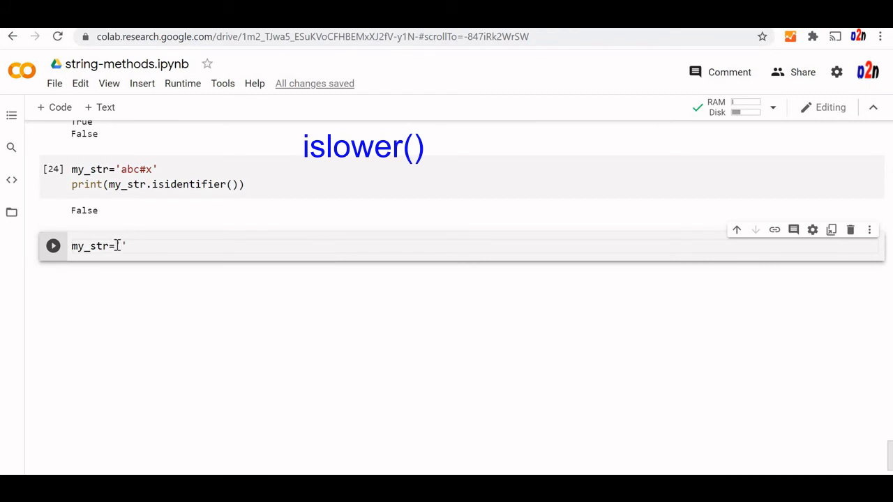
text(asdc)
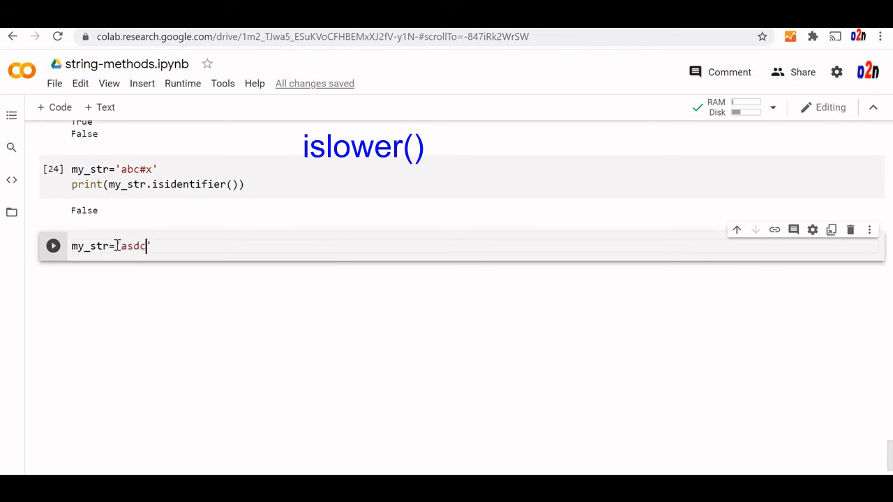
text(ch)
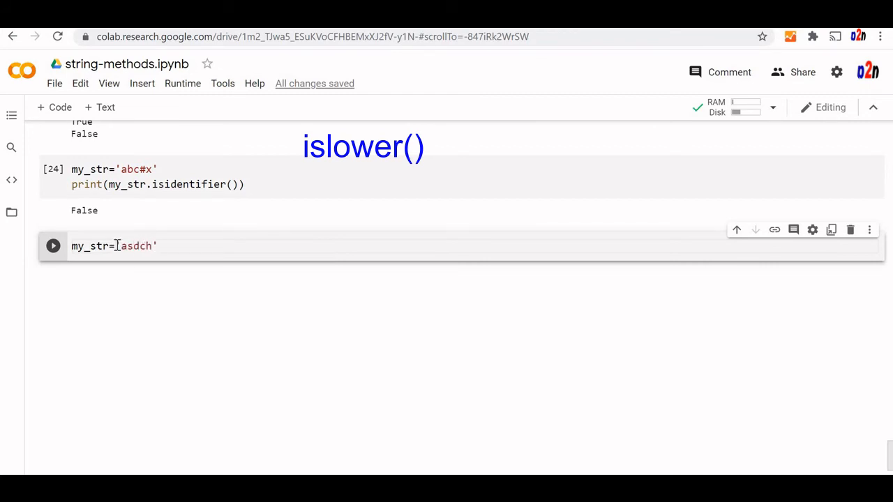
text(print)
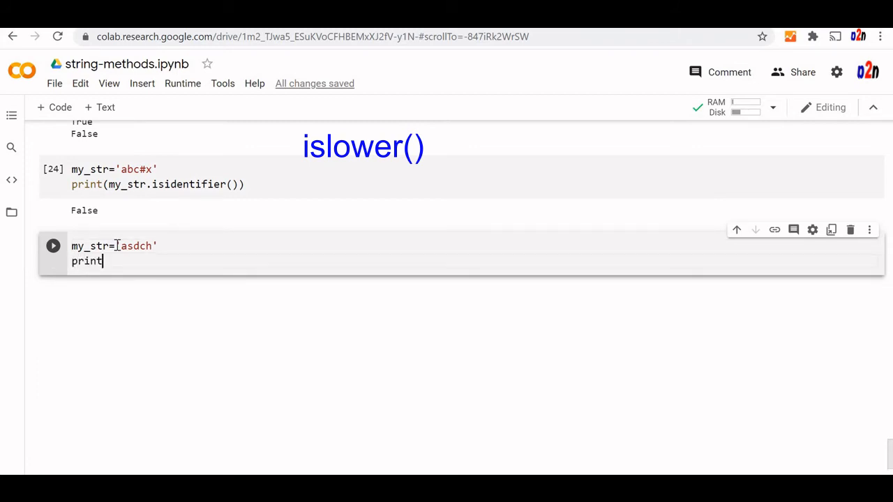
text((my_st)
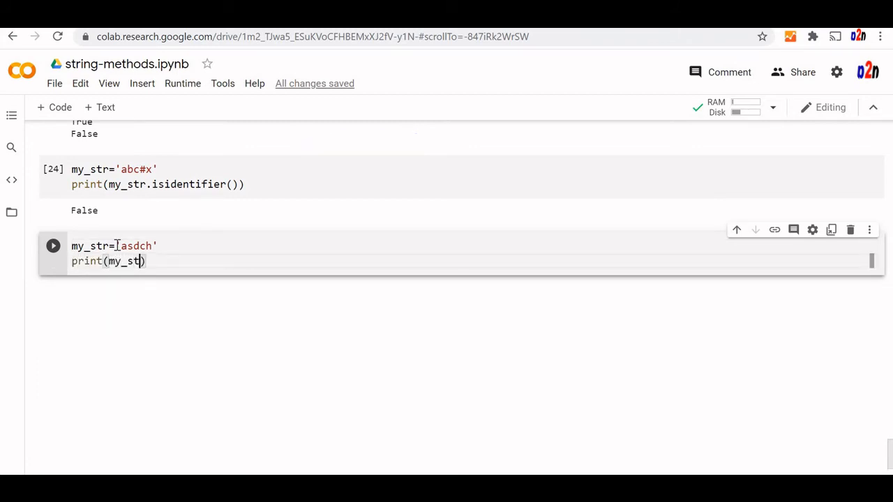
text(.isl)
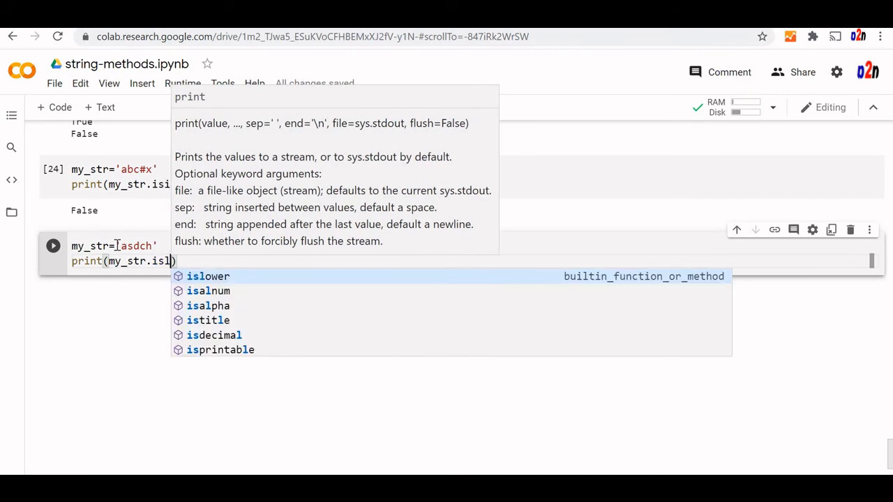
click(207, 277)
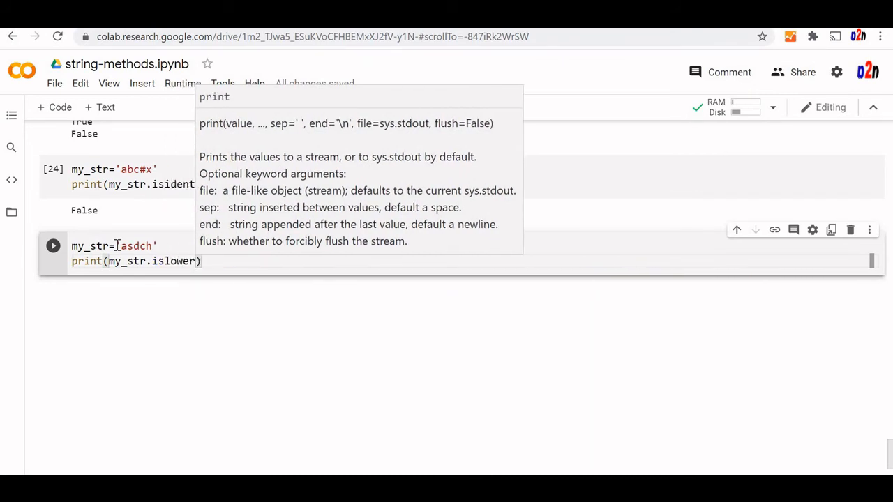
text(())
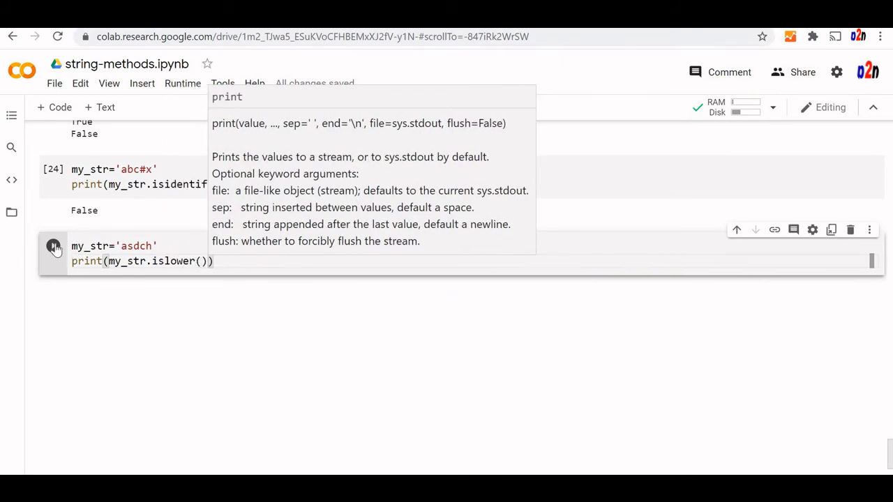
click(53, 245)
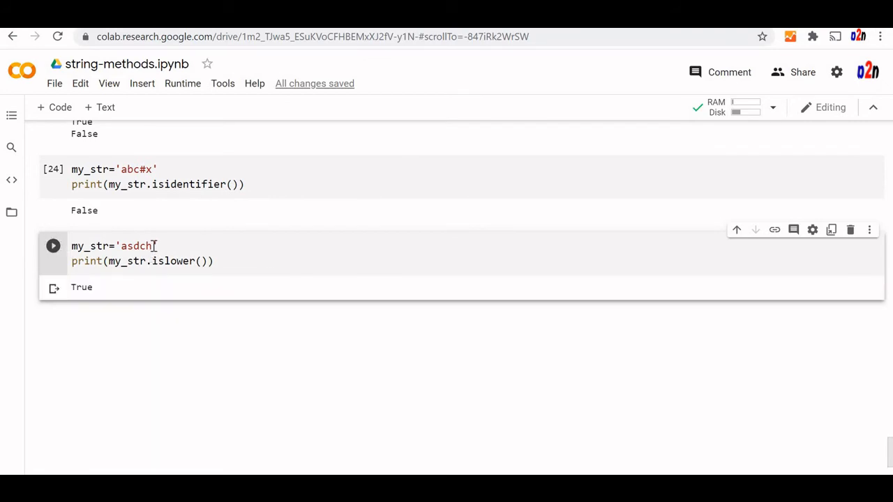
text(12)
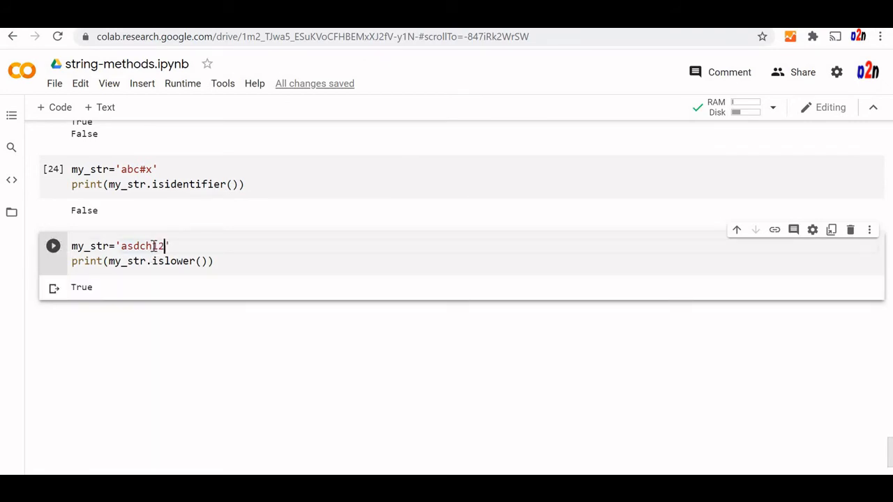
click(54, 245)
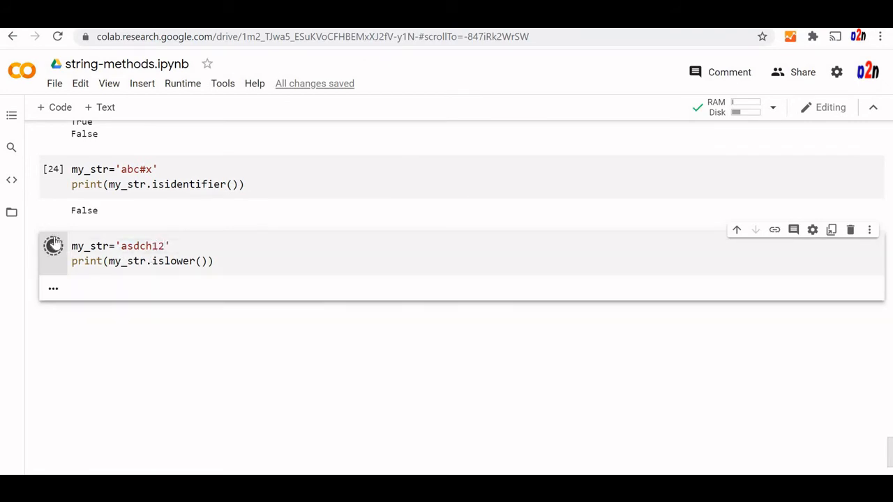
click(53, 246)
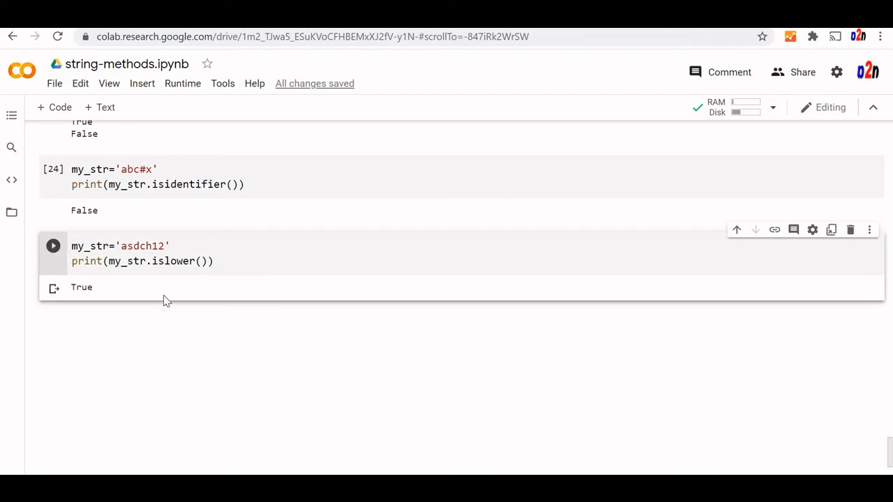
mouse_move(171, 294)
text(C)
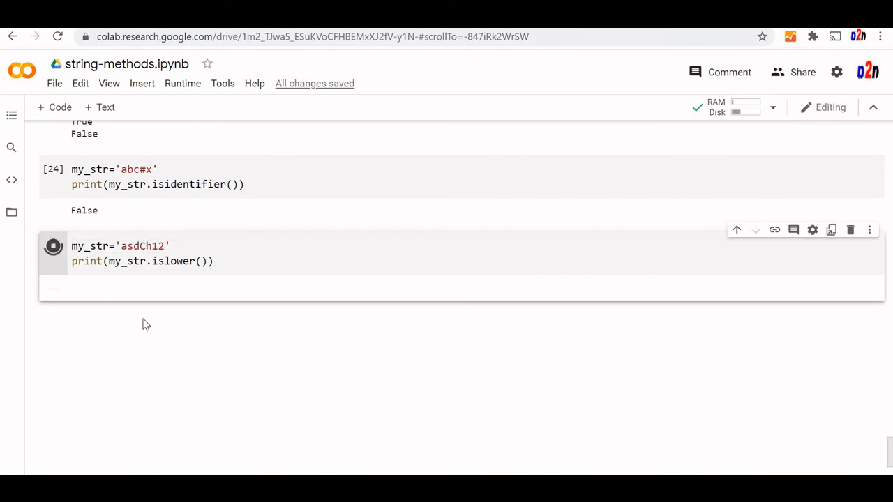
- Add print(my_str.isupper()) and run on asdCh12 (False, False) and ASDF12 (False, True)
click(54, 246)
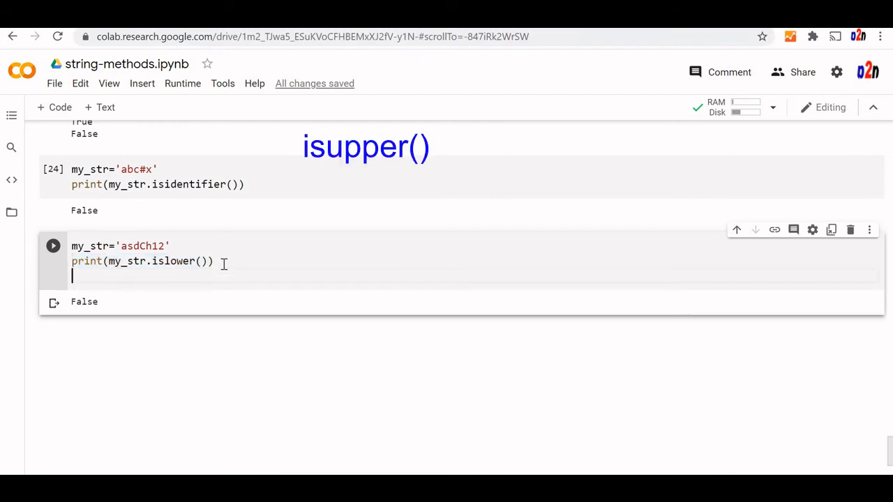
text(print(my_str.islower()))
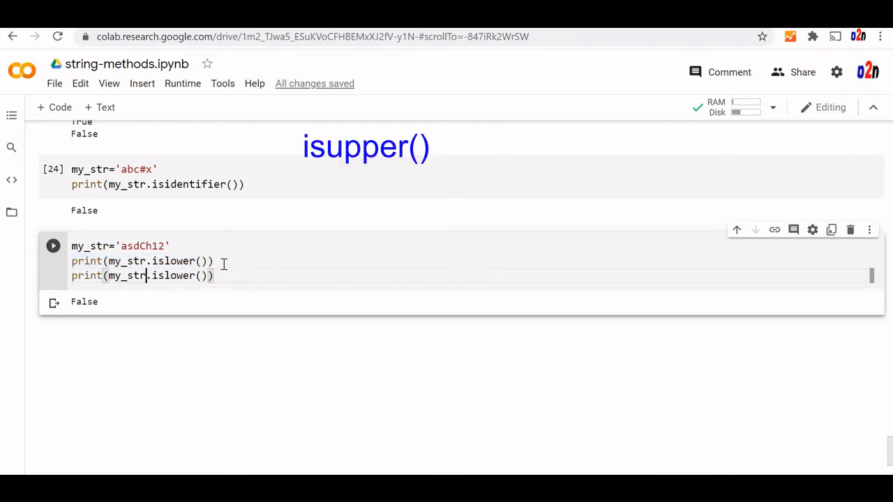
text(iupper)
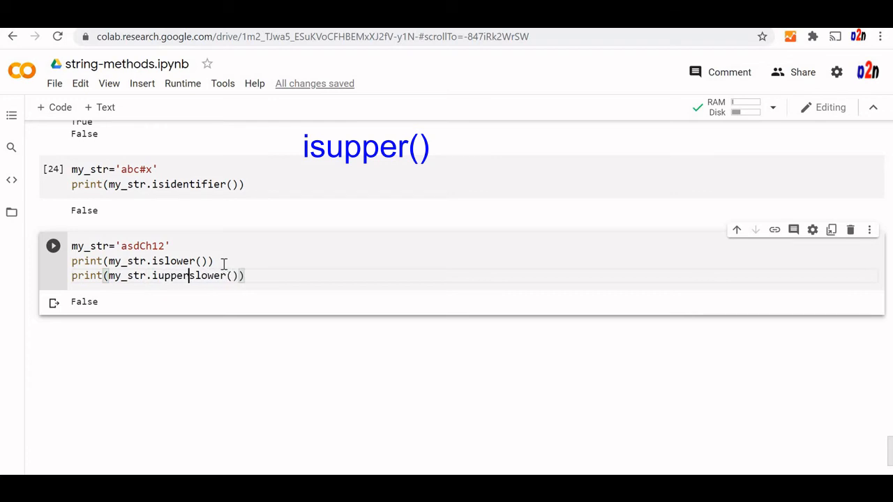
key(Delete)
text(s)
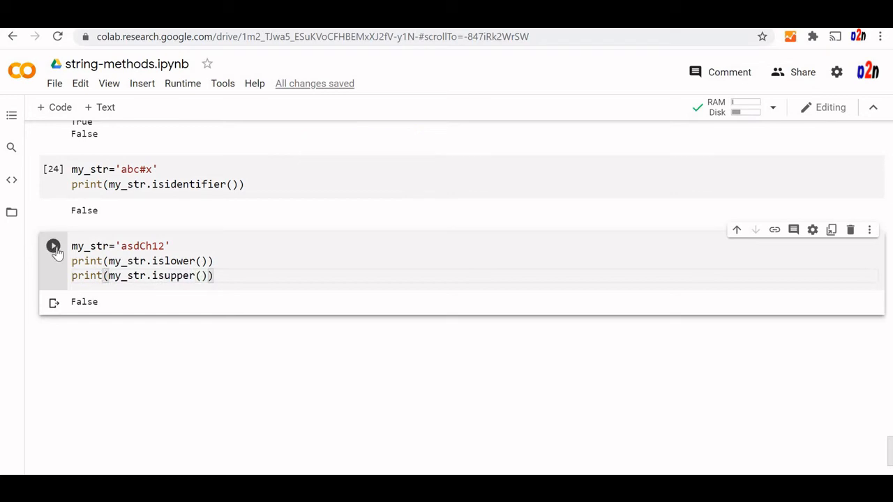
click(53, 246)
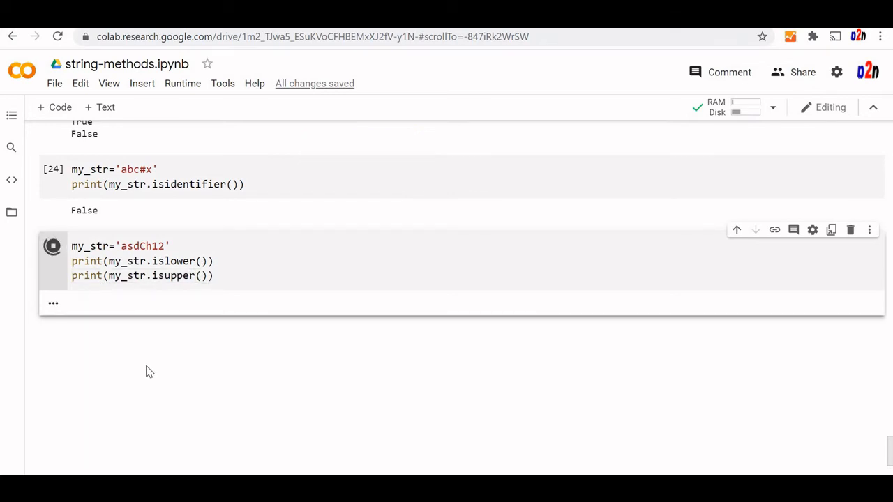
click(53, 246)
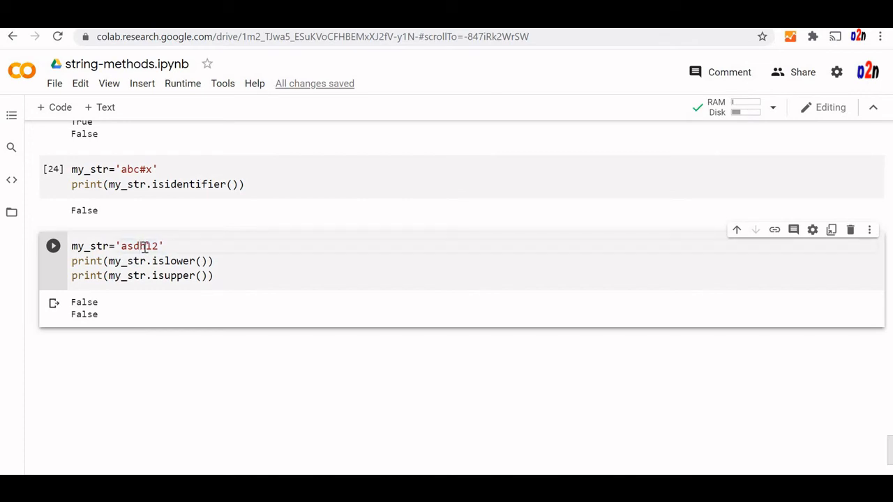
click(121, 246)
text(ASDF)
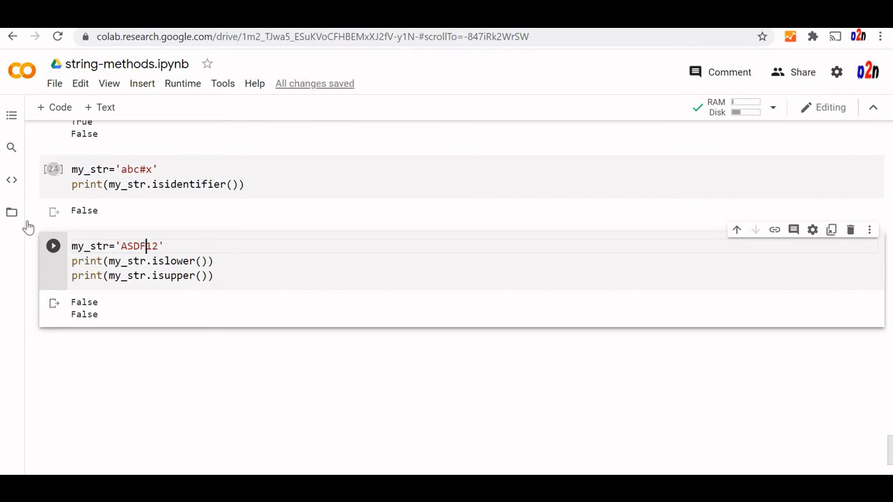
click(53, 246)
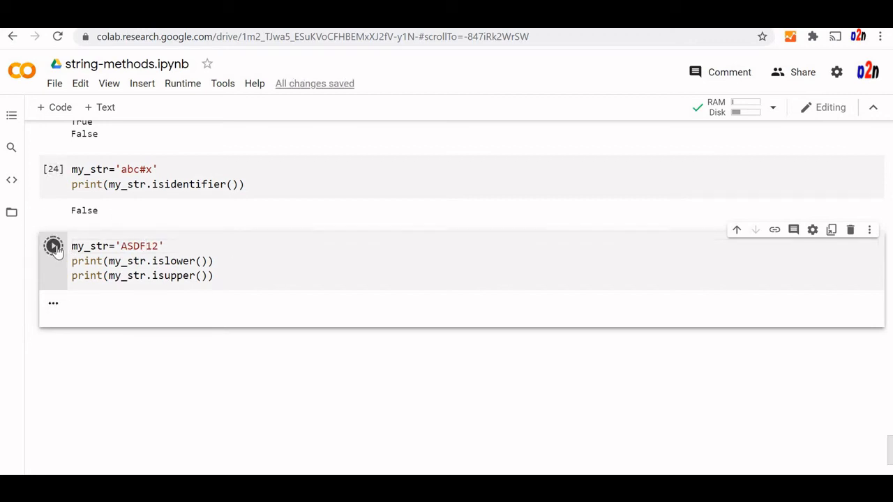
click(53, 246)
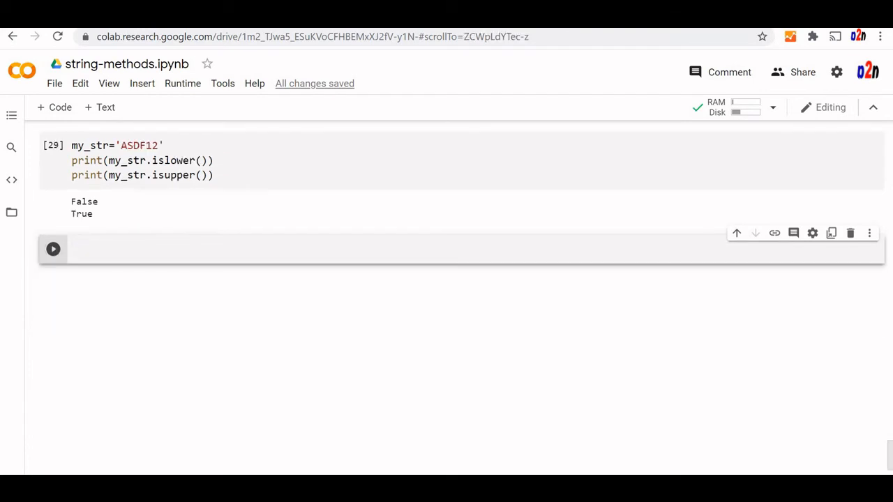
- Run my_str='Welcome to Python' with print(my_str.istitle()), getting False
text(m)
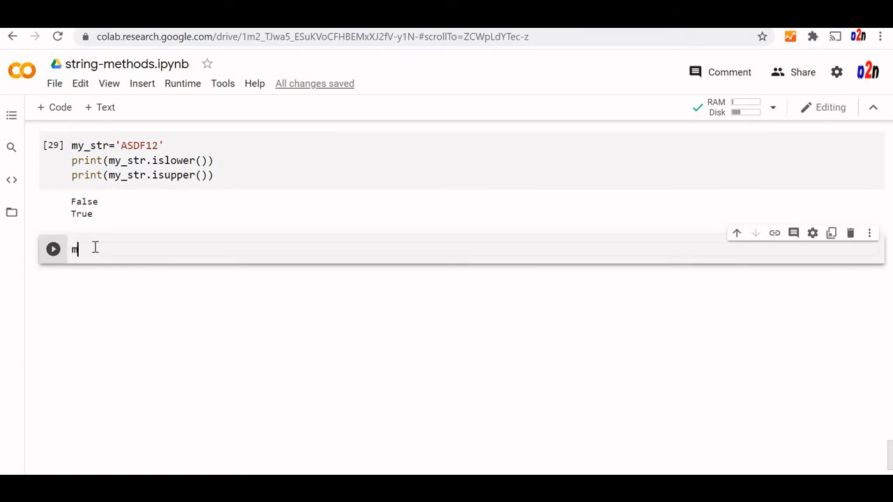
text(y_str)
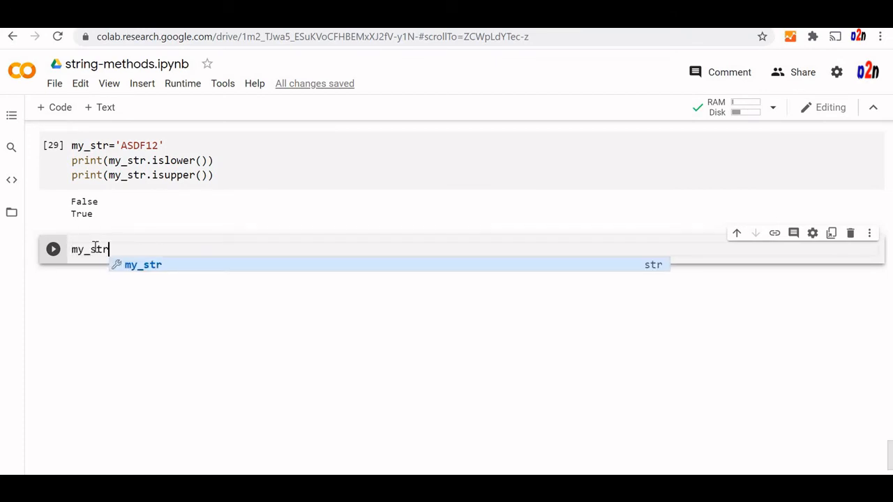
text(=')
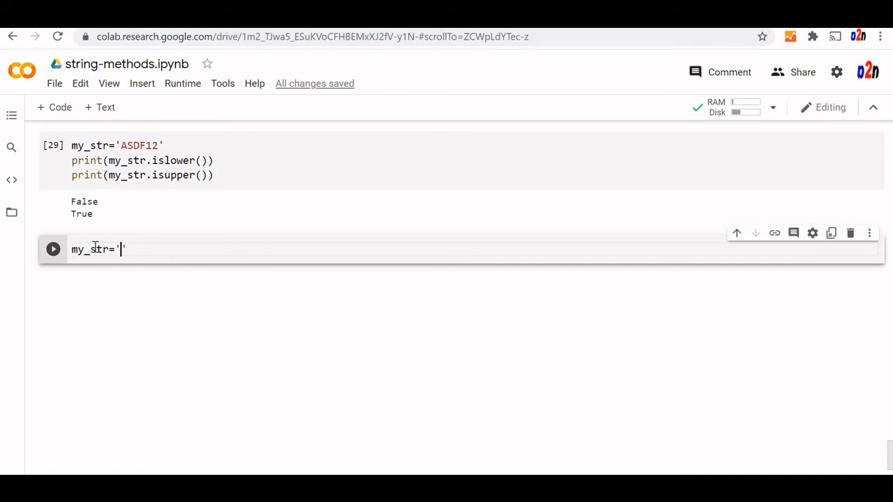
text(Welcome)
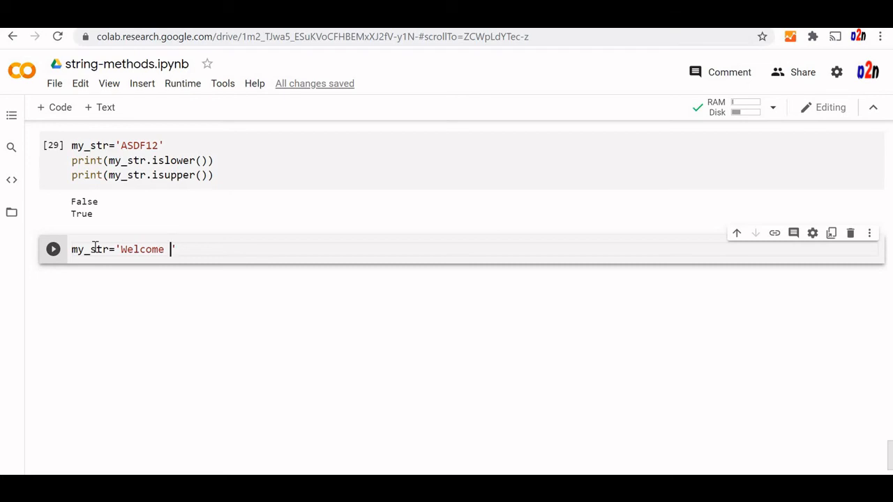
text(to P)
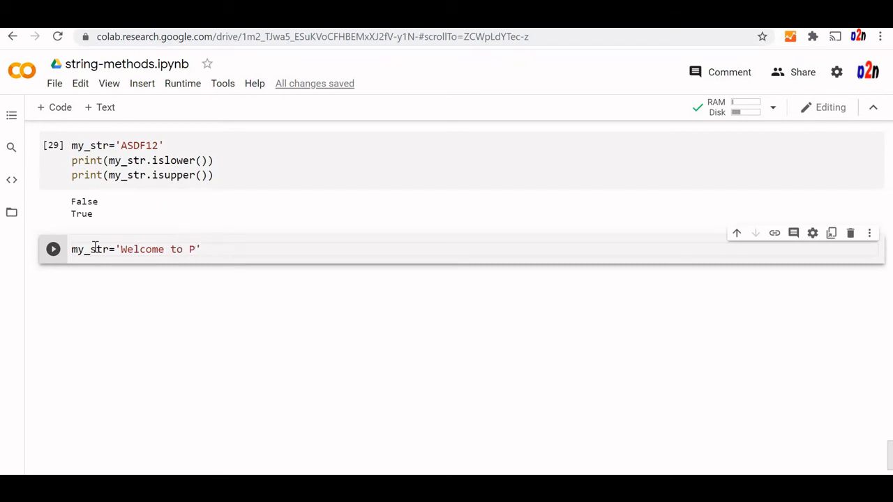
text(ython)
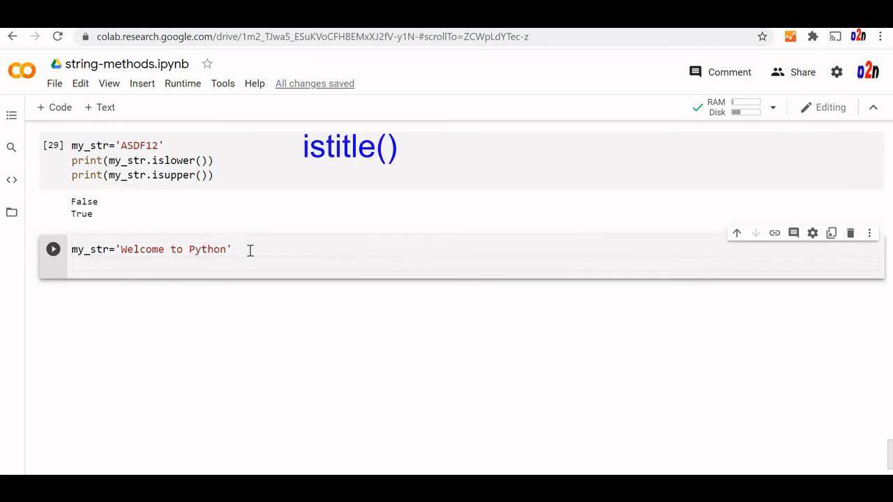
text(print(my_str.i)
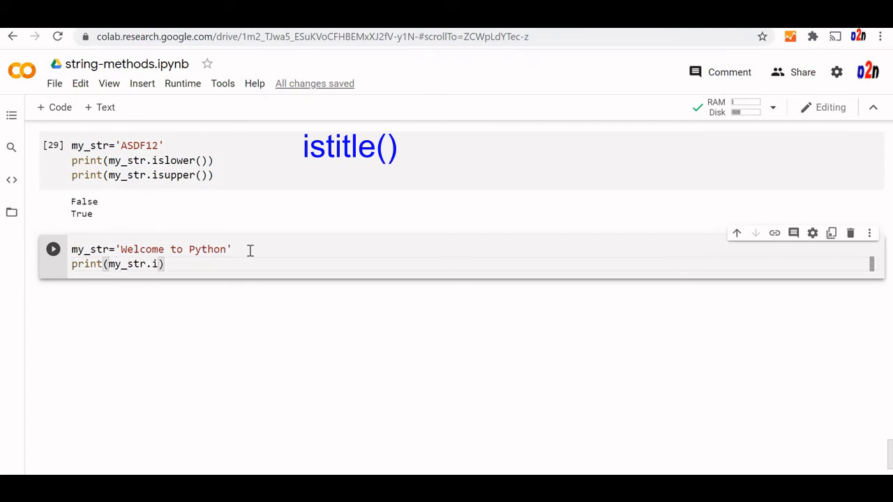
text(stitle()
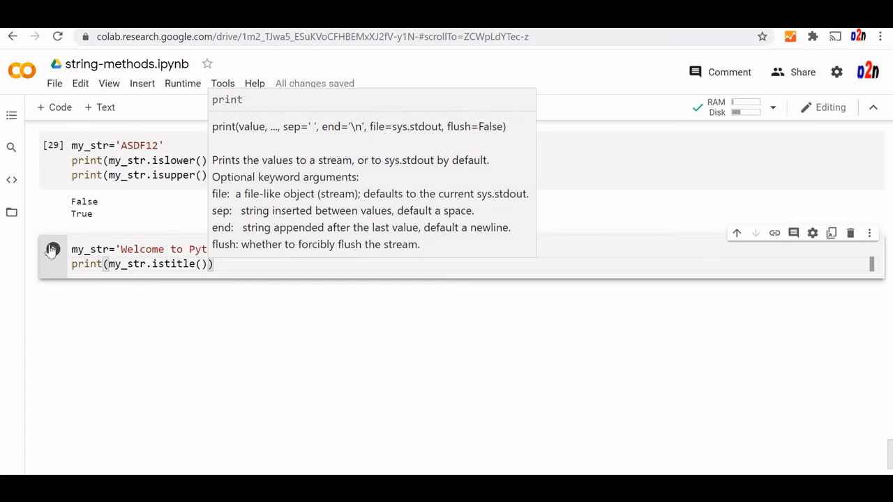
click(52, 249)
text(T)
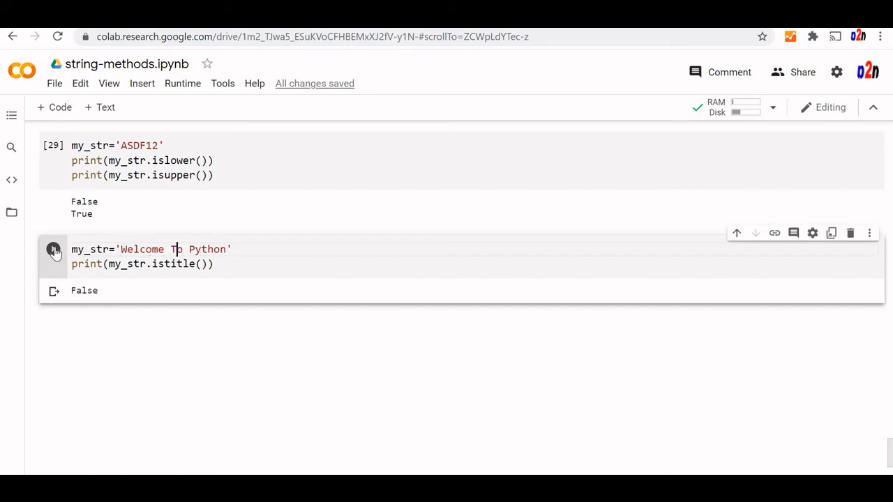
- Capitalise 'to' to 'To' and rerun so istitle() returns True
click(54, 250)
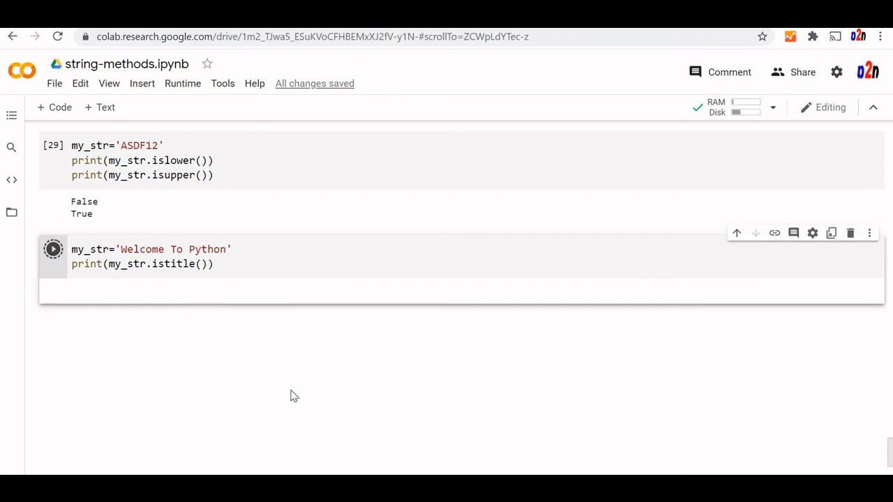
click(53, 249)
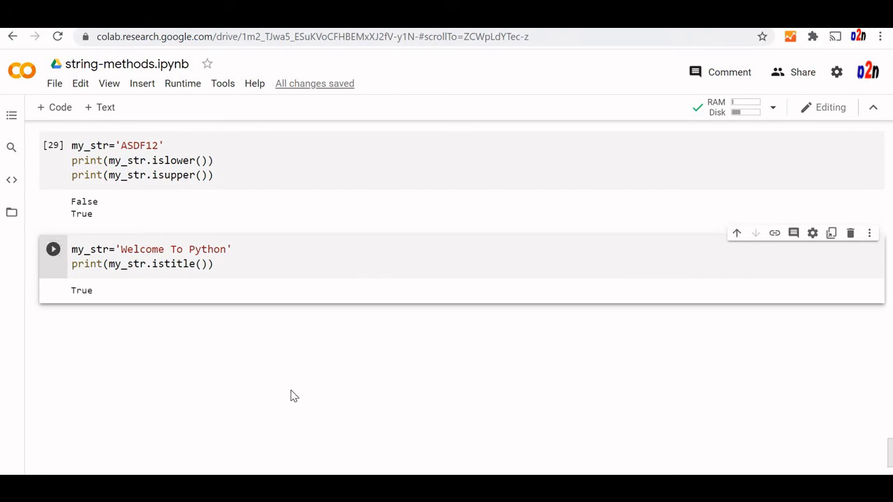
mouse_move(59, 115)
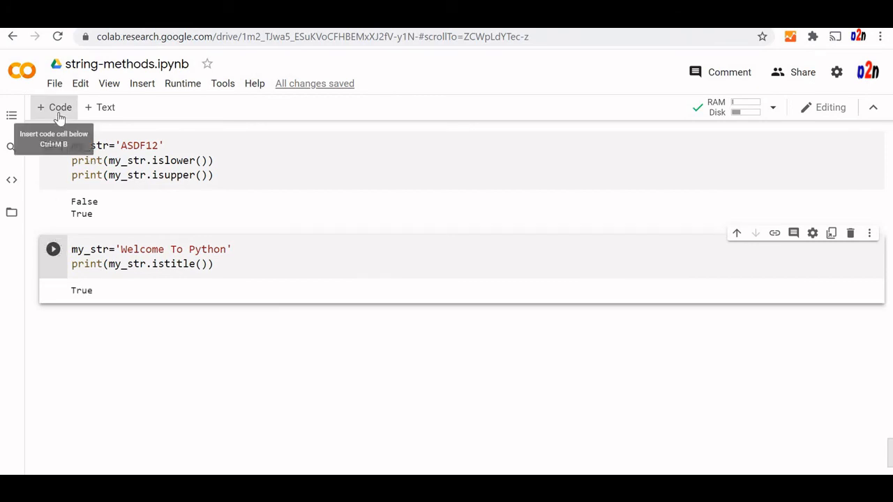
- Run my_str='Welcome' with print(my_str.isprintable()), getting True
click(54, 107)
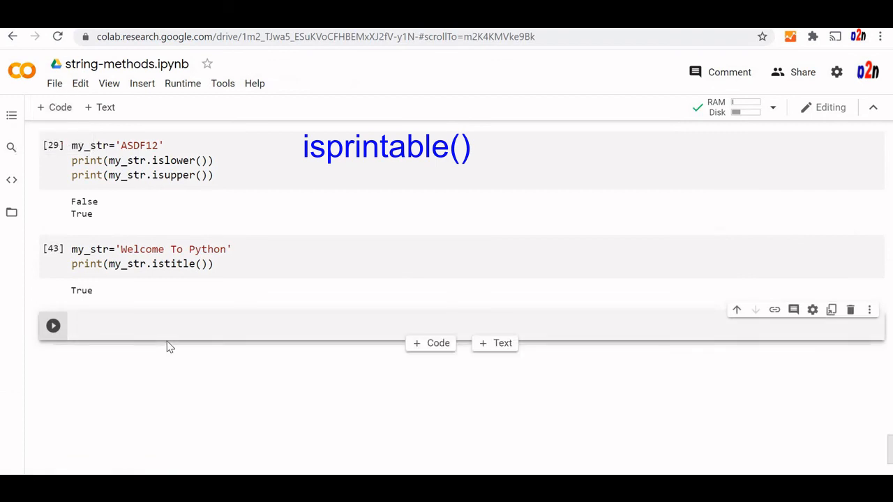
text(my_)
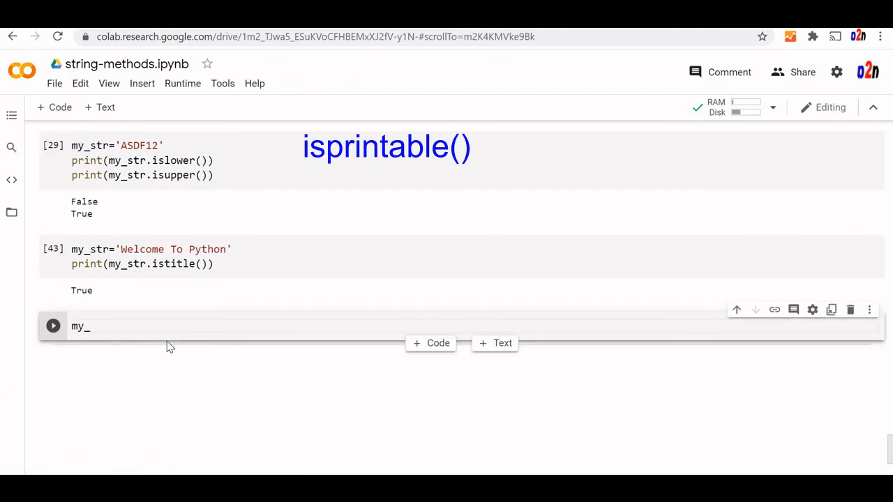
text(str=)
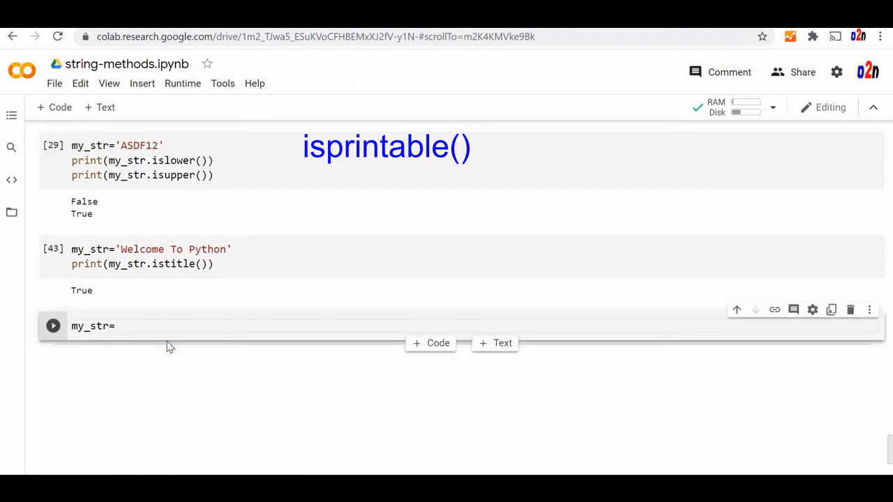
text('Welcom')
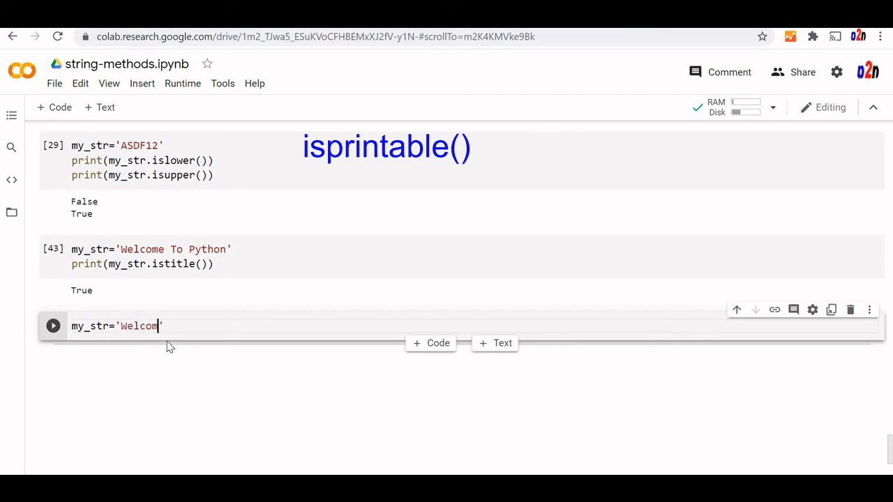
text(e)
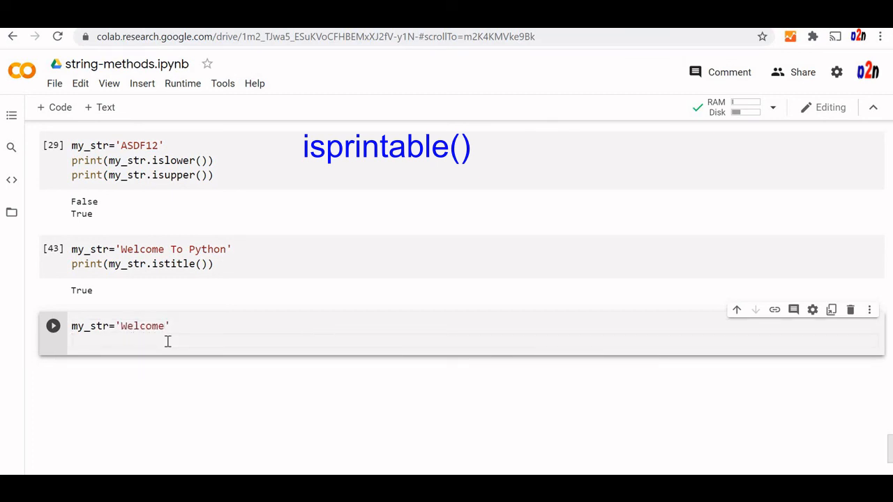
text(print())
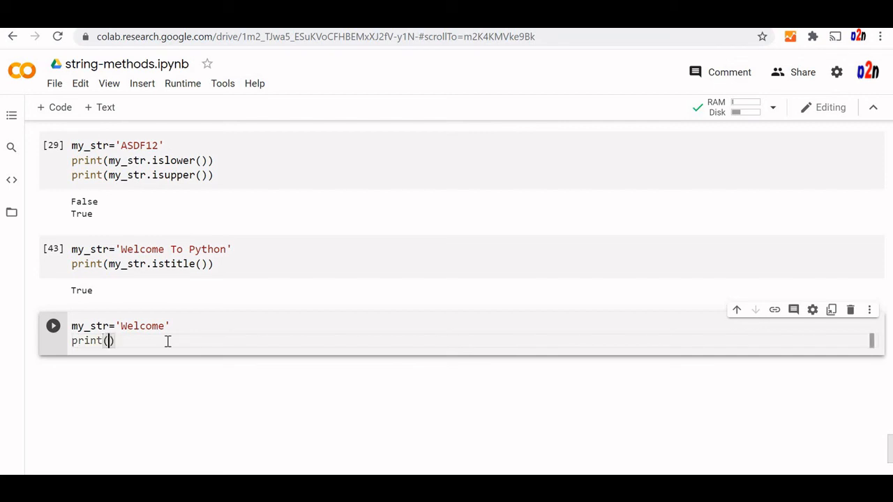
text(my_str.)
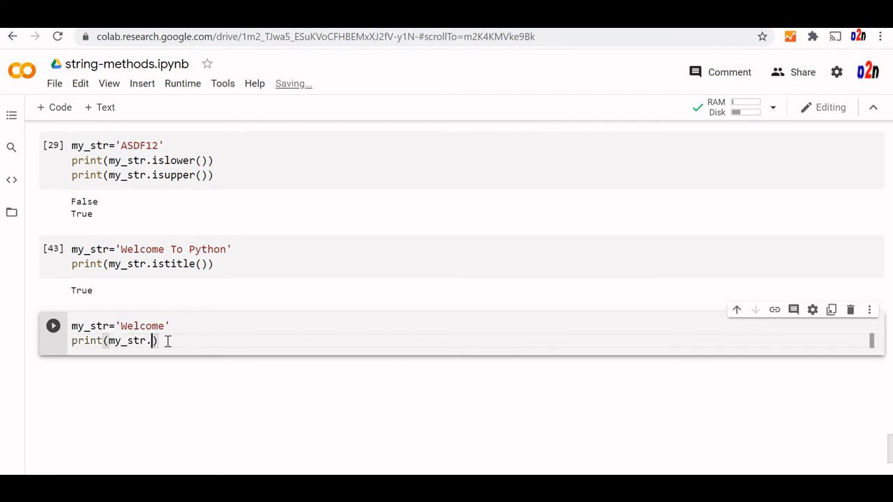
text(isprin)
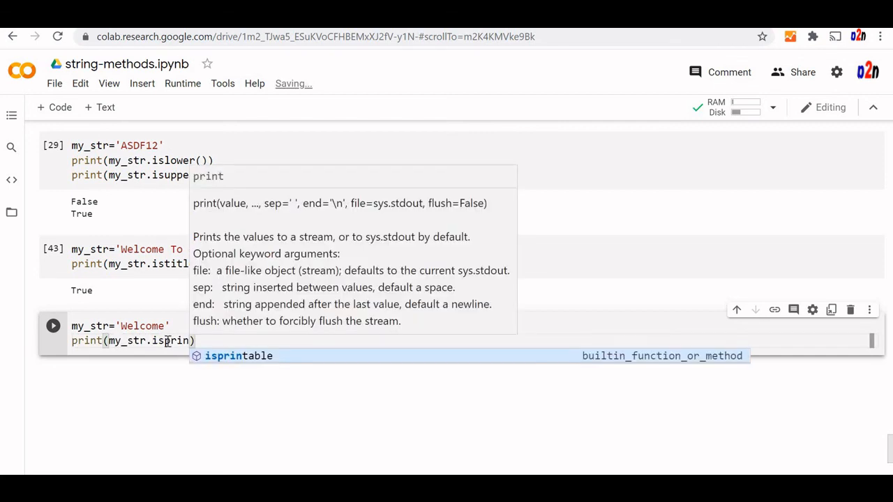
key(Tab)
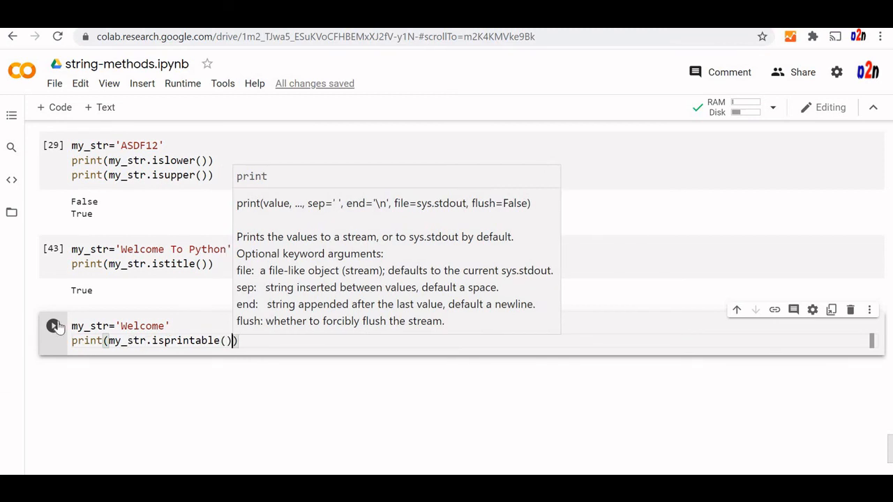
click(52, 326)
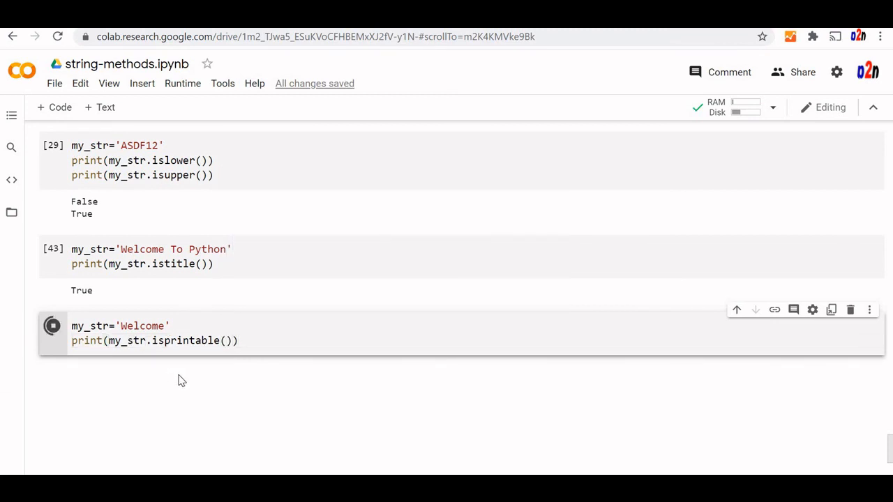
- Append '\n' to the string and rerun so isprintable() returns False
click(53, 326)
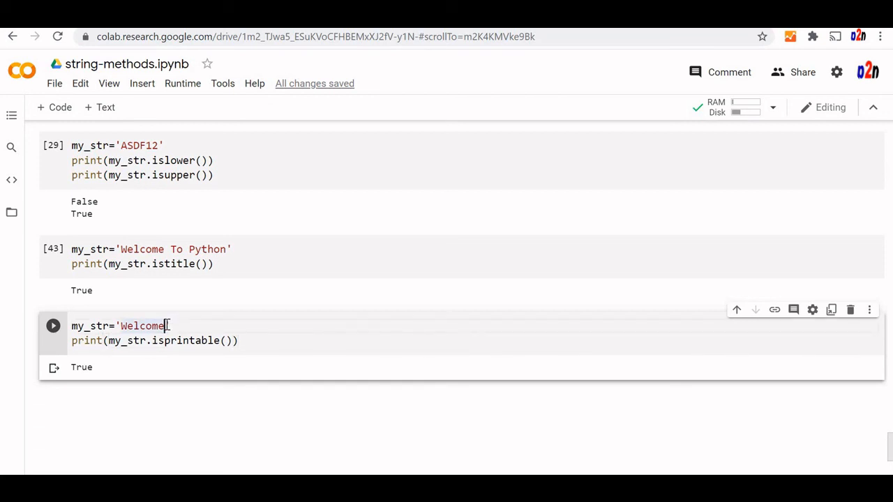
text(\n)
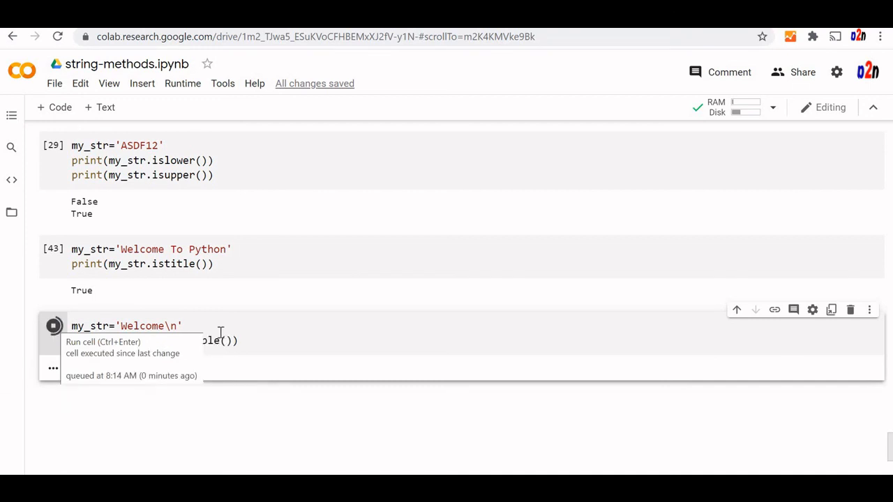
click(53, 326)
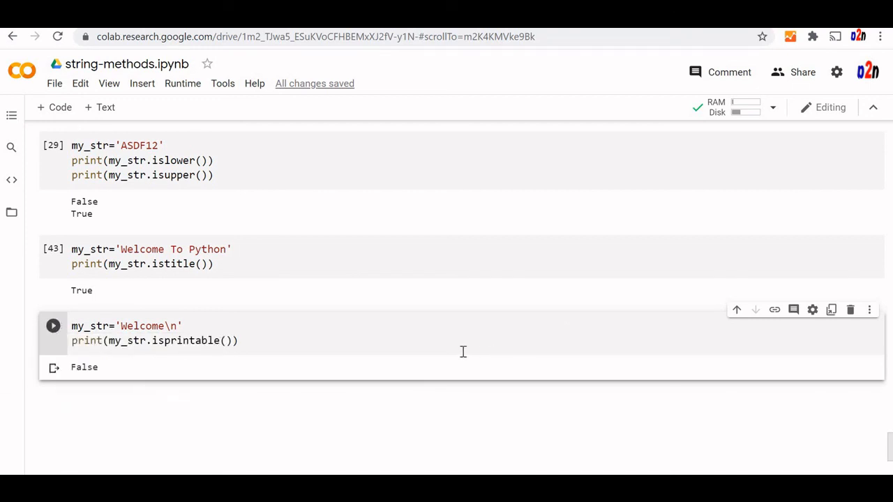
mouse_move(265, 334)
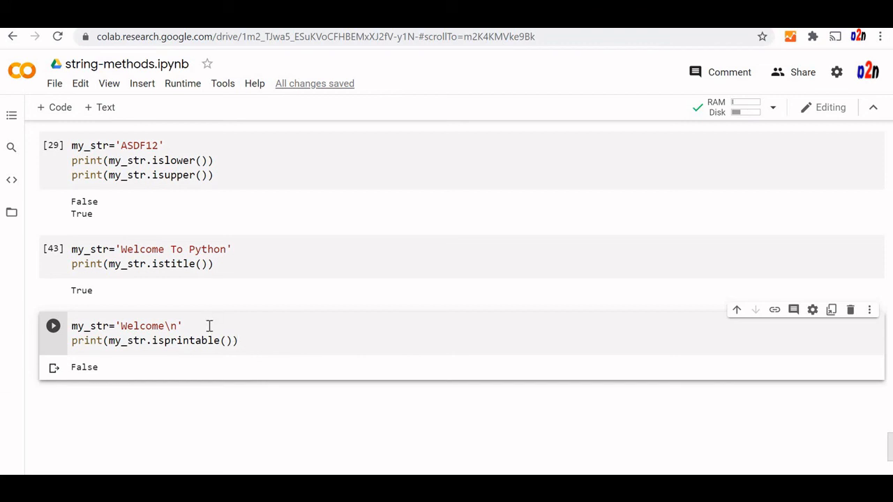
- Add a third line print(my_str.isspace()) under the isprintable line, not yet run
click(238, 342)
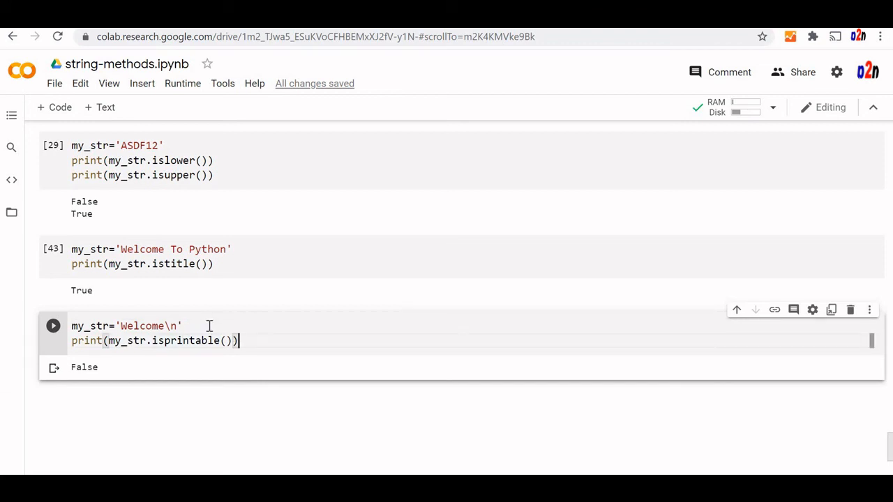
text(print)
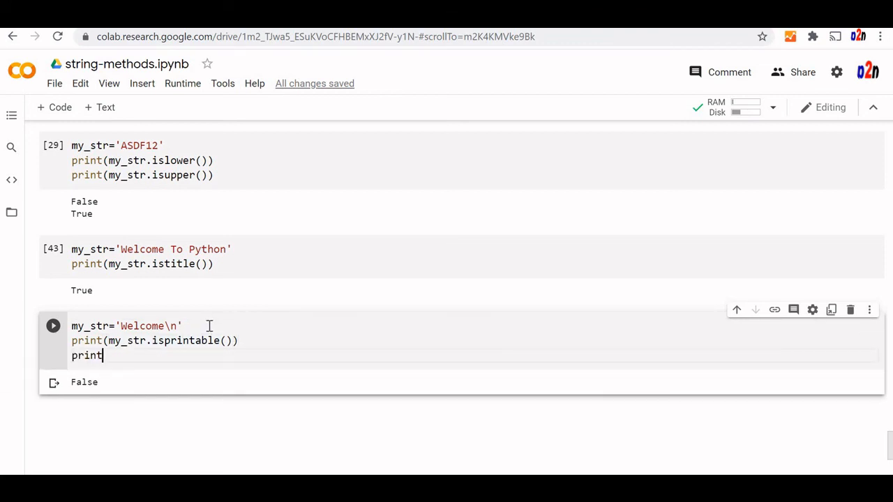
text((my_str))
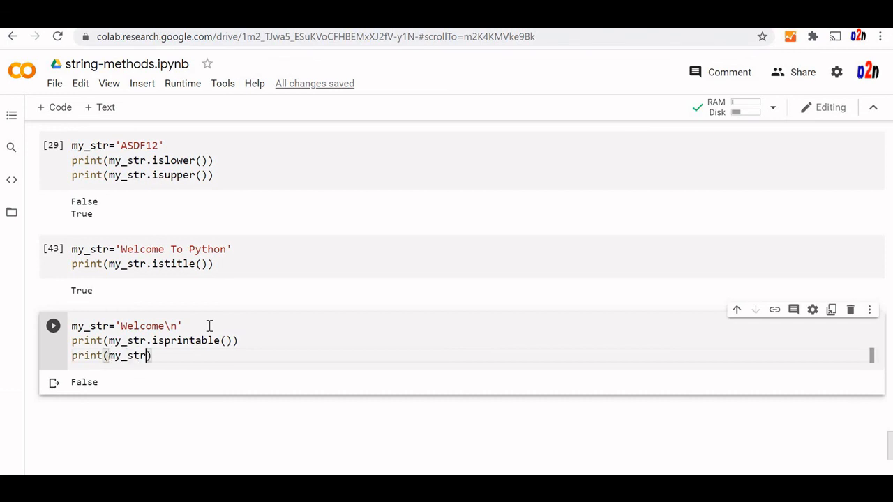
text(.isspace()
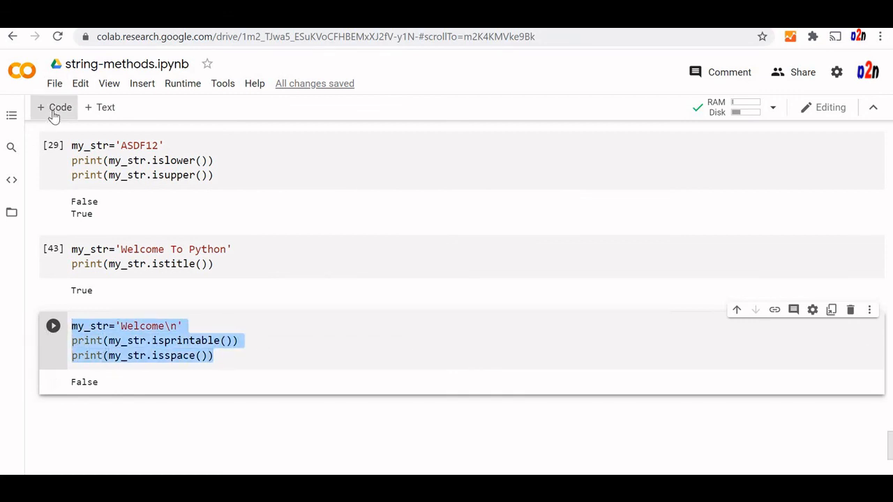
- Add a new code cell with the isspace() check and run it, getting False for 'Welcome'
click(52, 326)
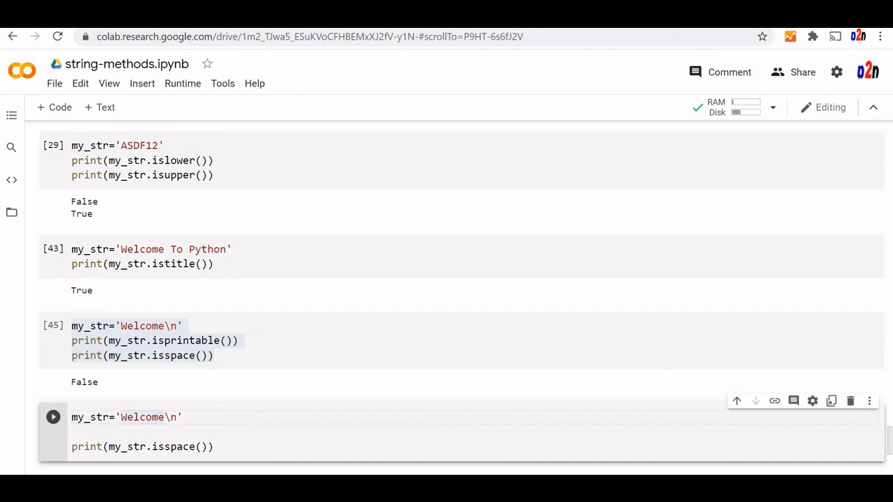
scroll(down, 3)
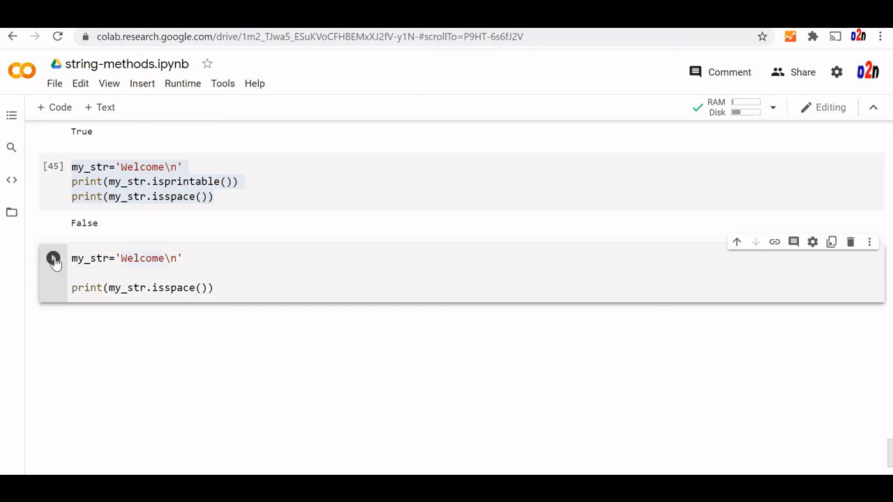
click(53, 258)
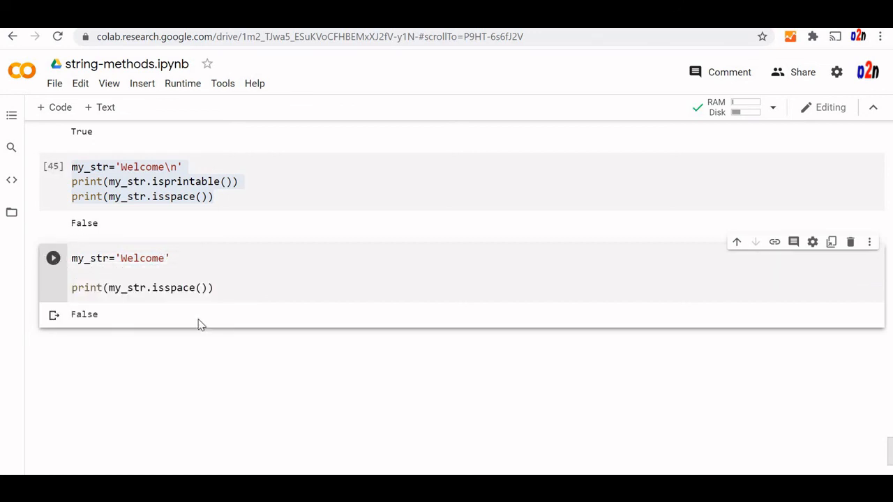
- Replace the string with only spaces and rerun so isspace() returns True
click(121, 258)
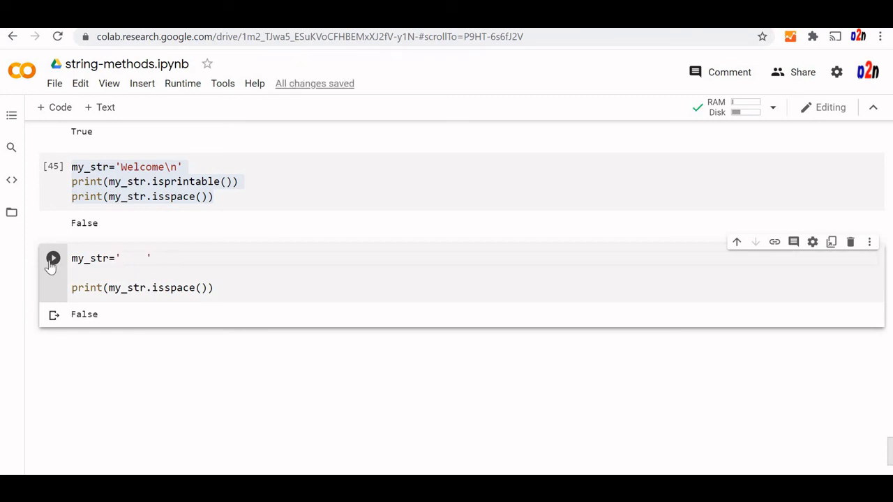
click(53, 259)
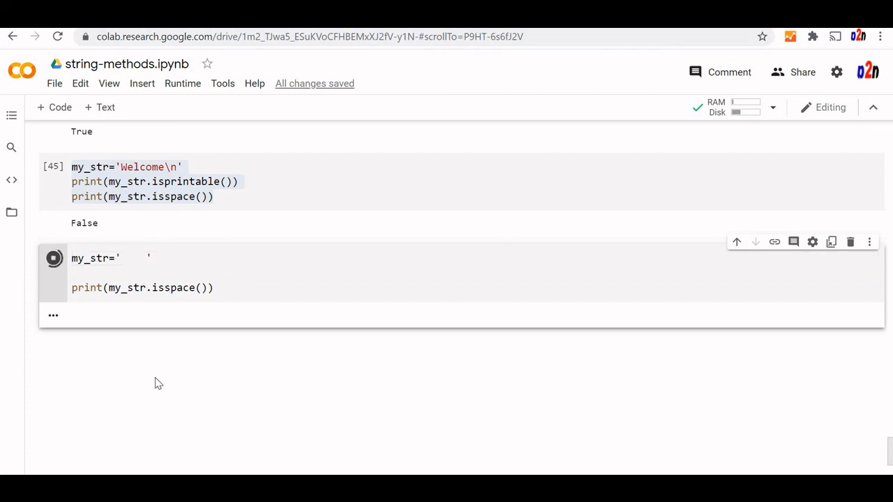
click(53, 258)
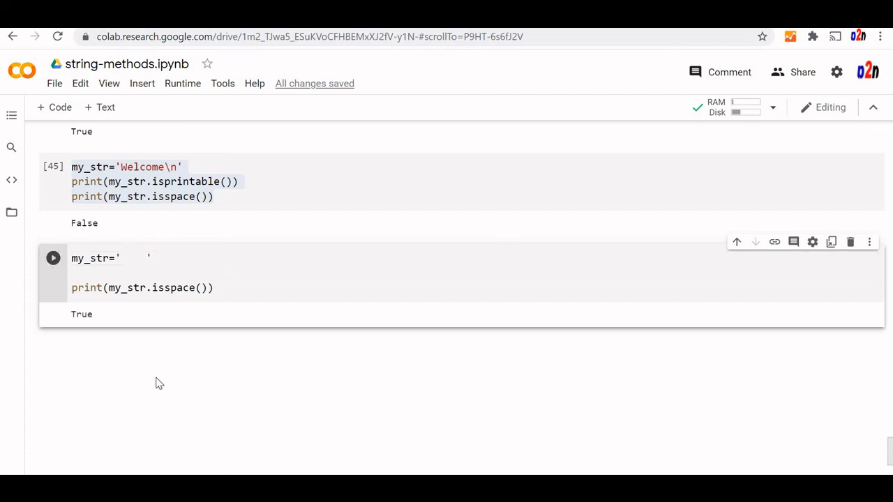